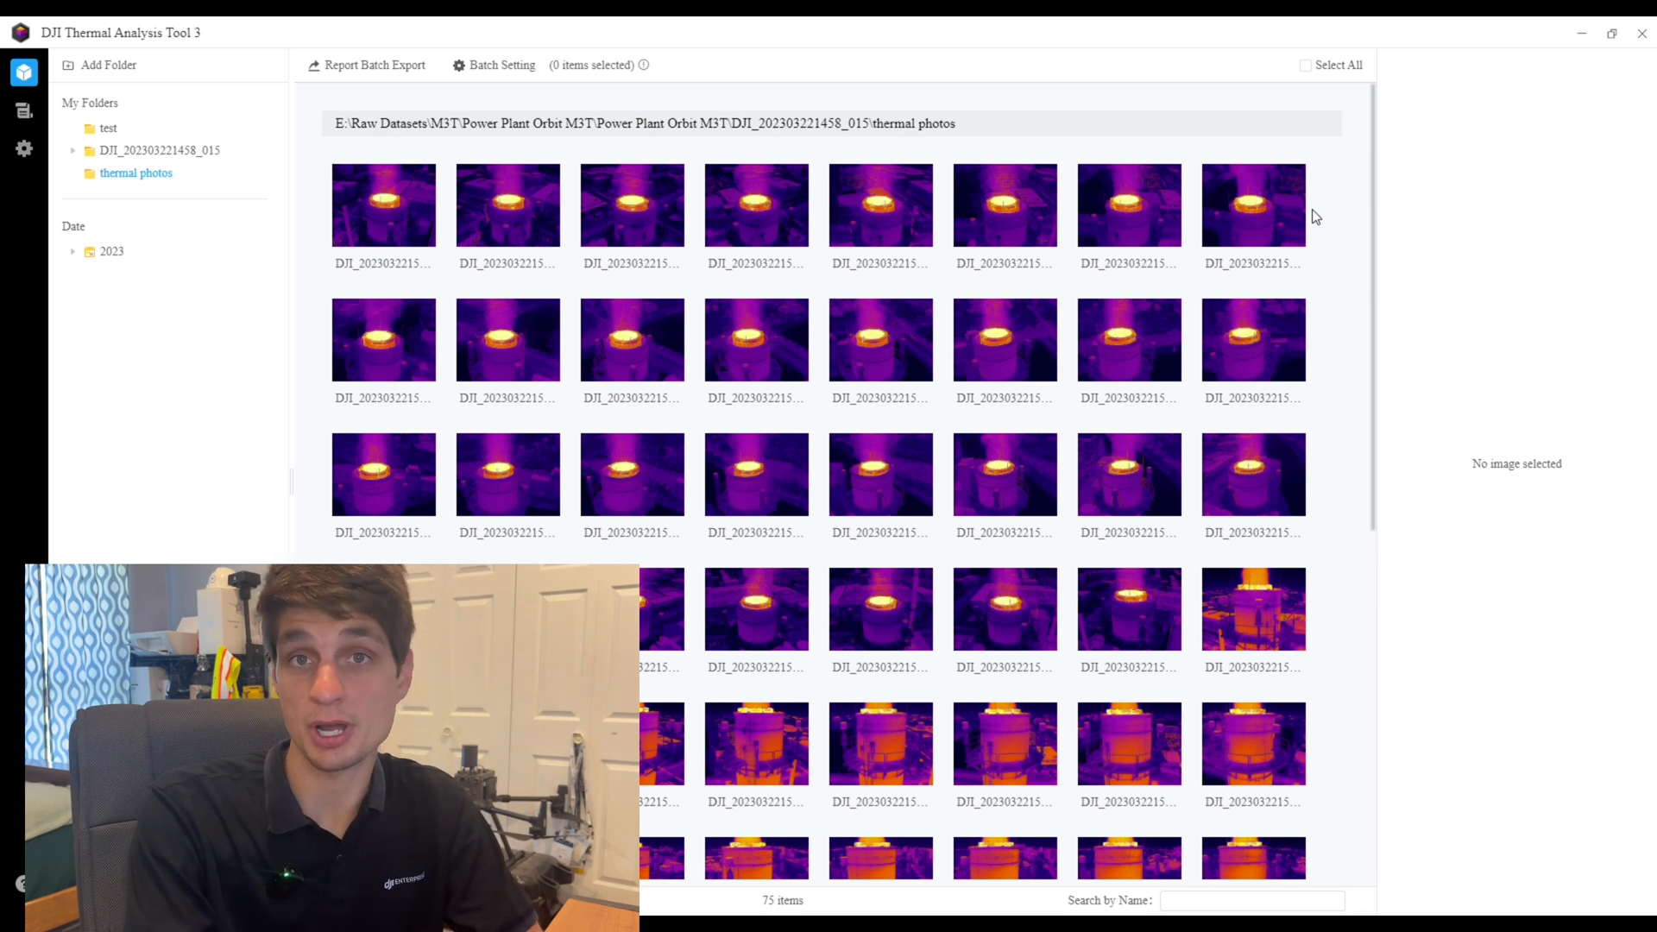
pyautogui.moveTo(1118, 110)
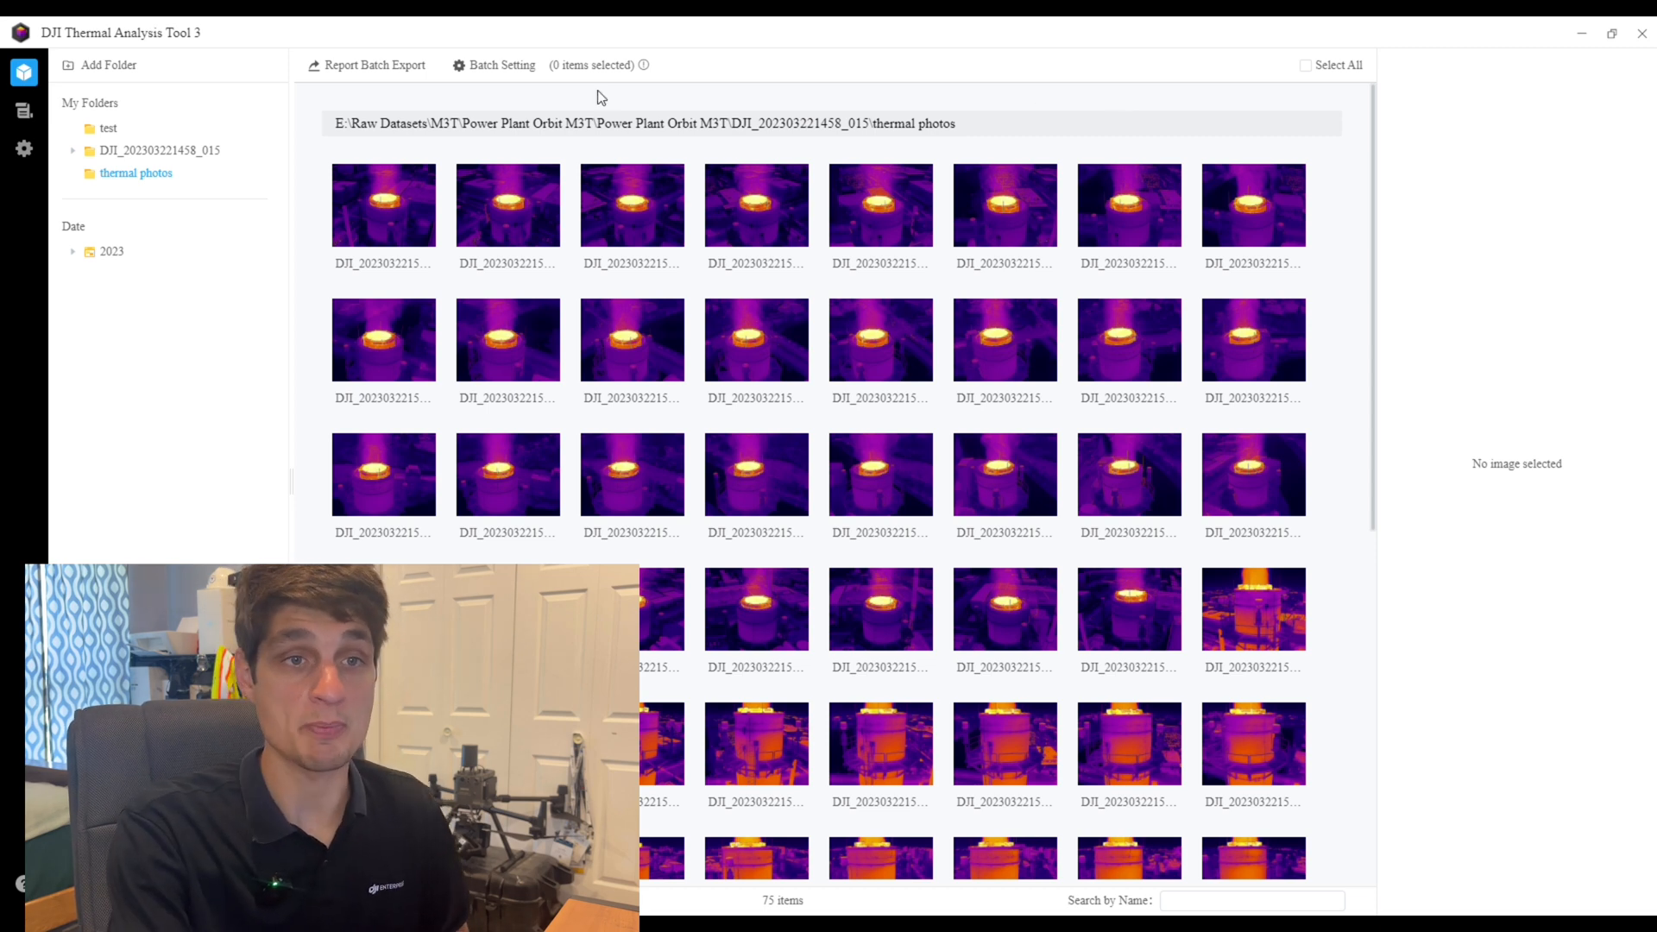
pyautogui.moveTo(1088, 99)
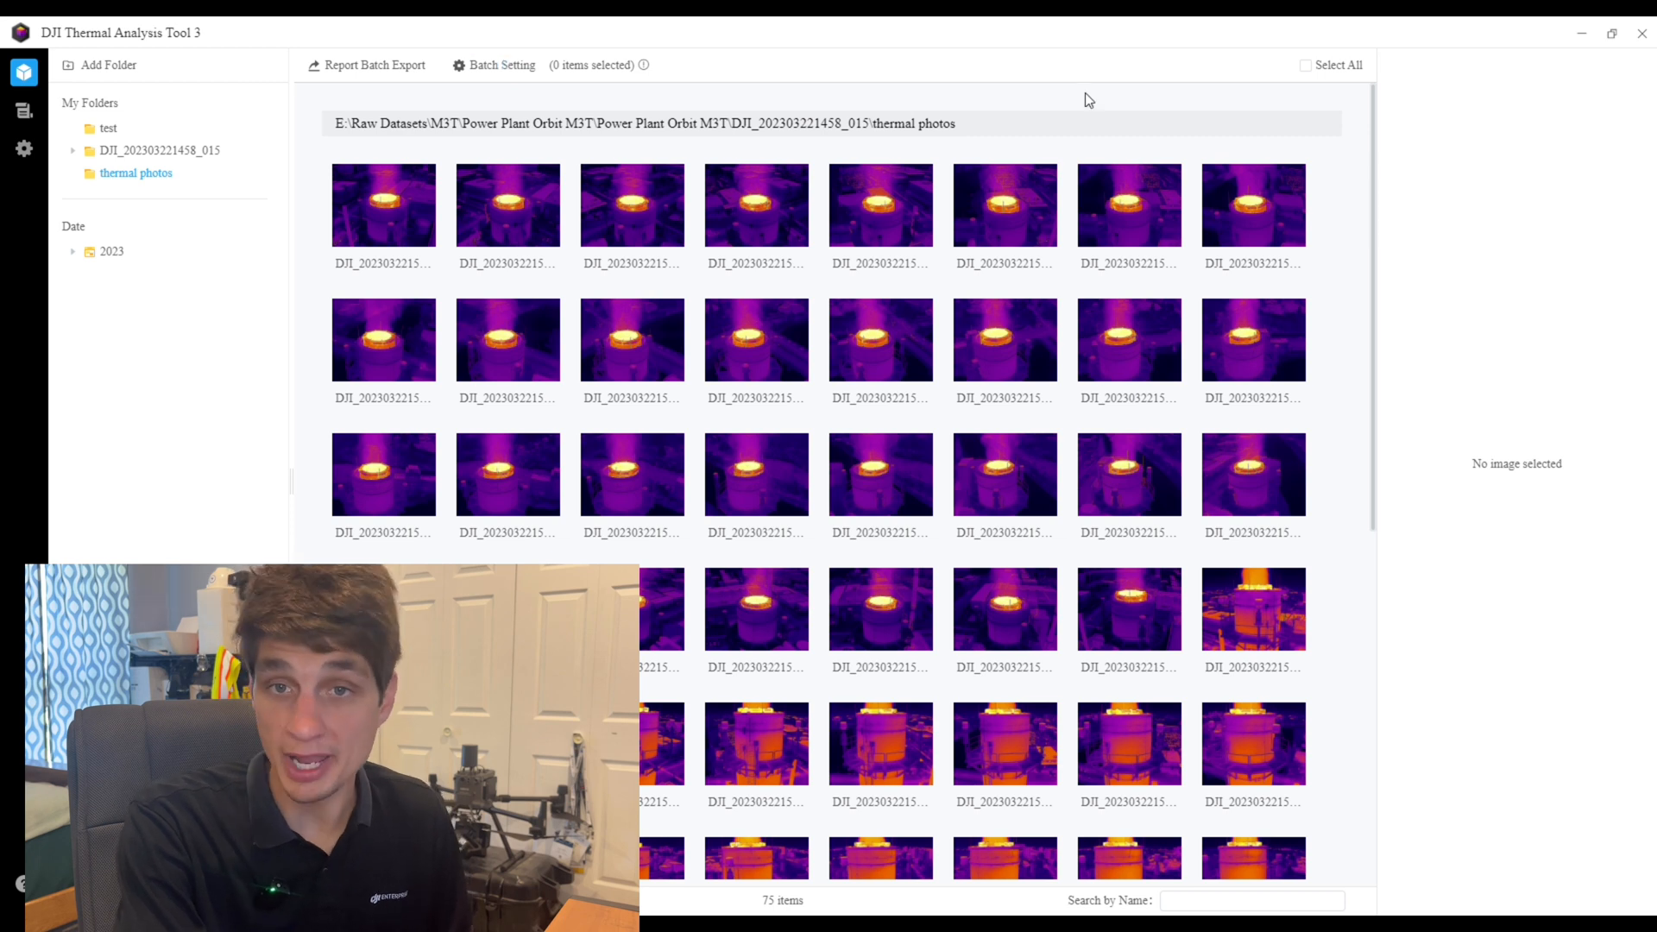
pyautogui.moveTo(1241, 123)
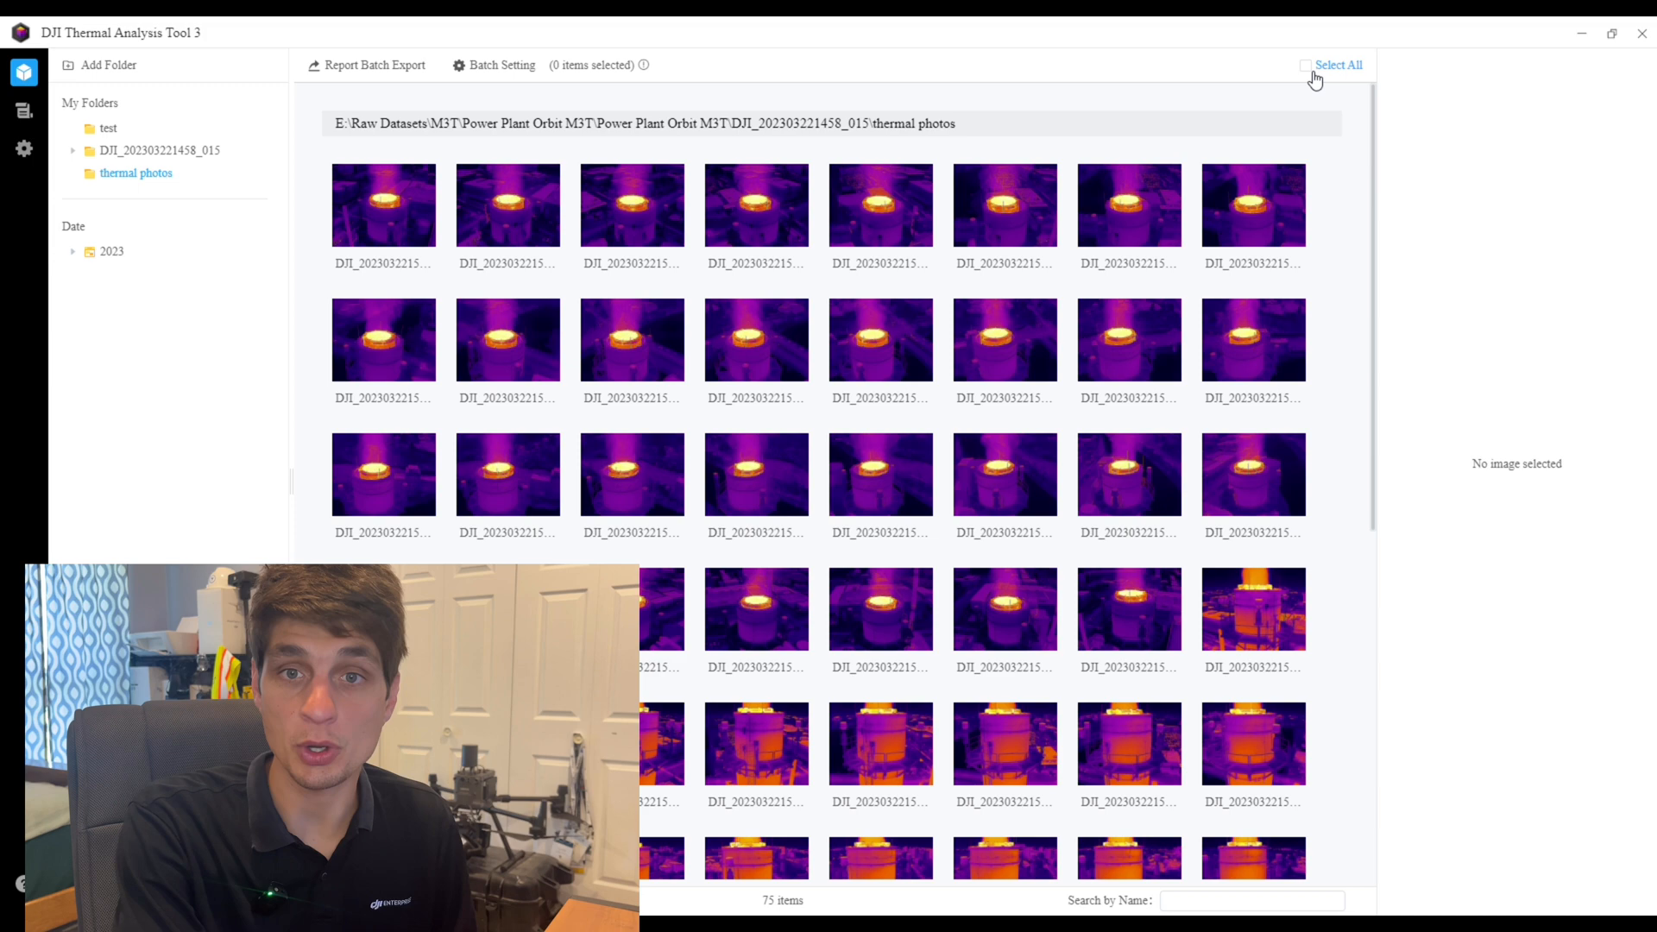
# - Select all 75 thermal photos and open Batch Setting
pyautogui.click(1306, 64)
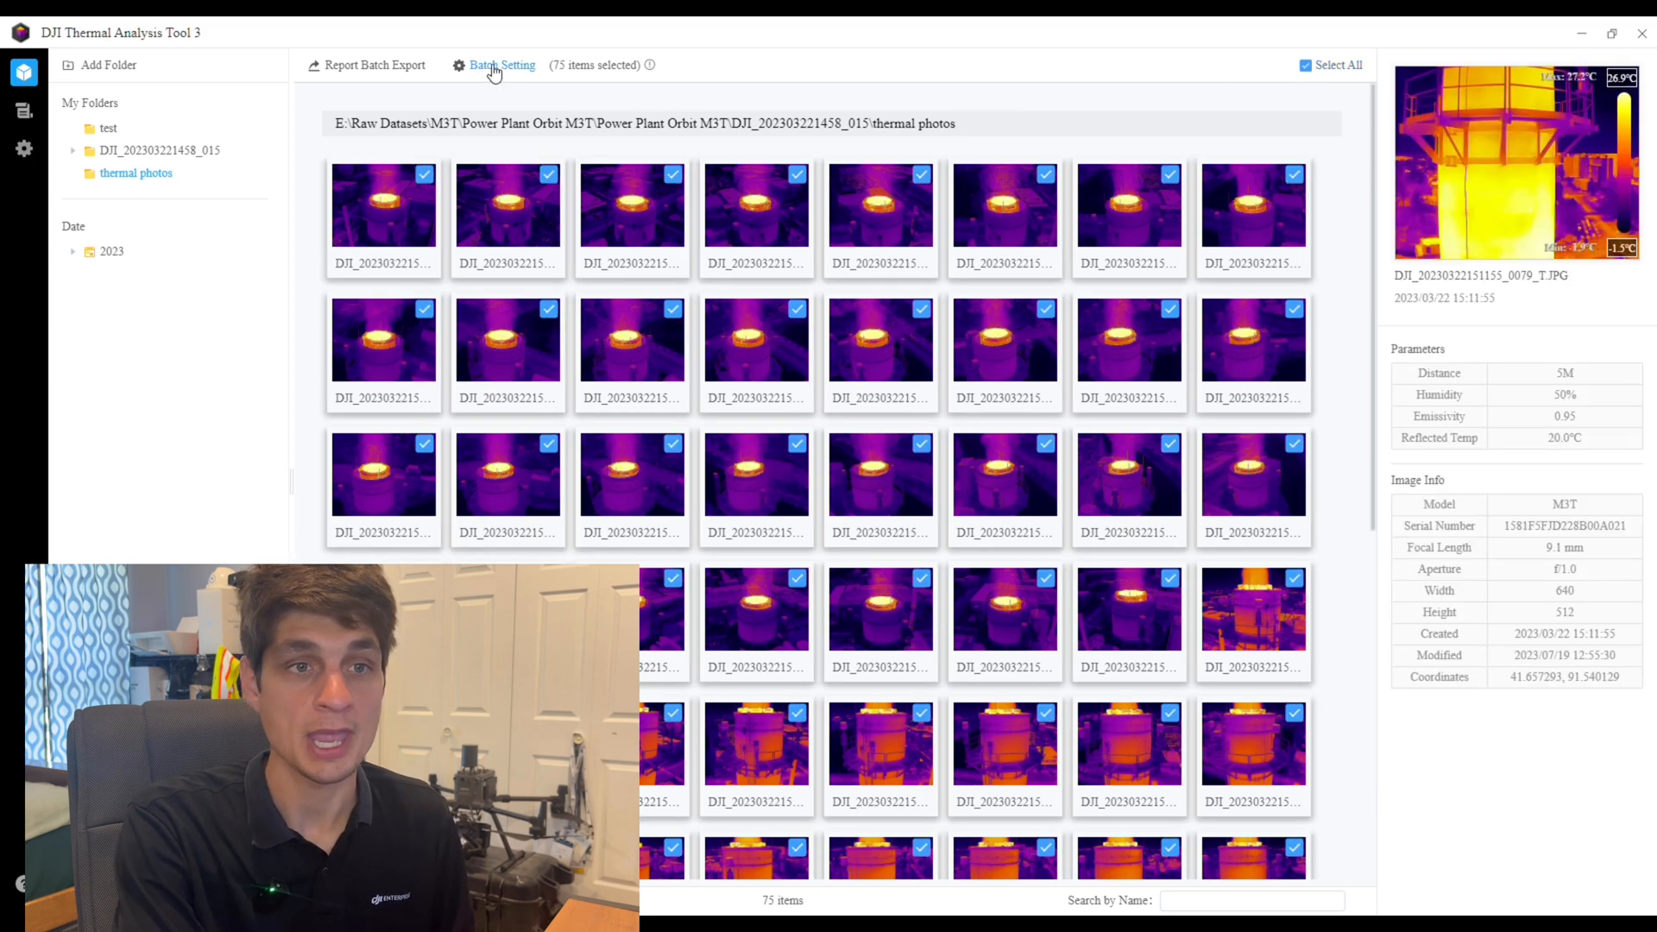
pyautogui.click(501, 65)
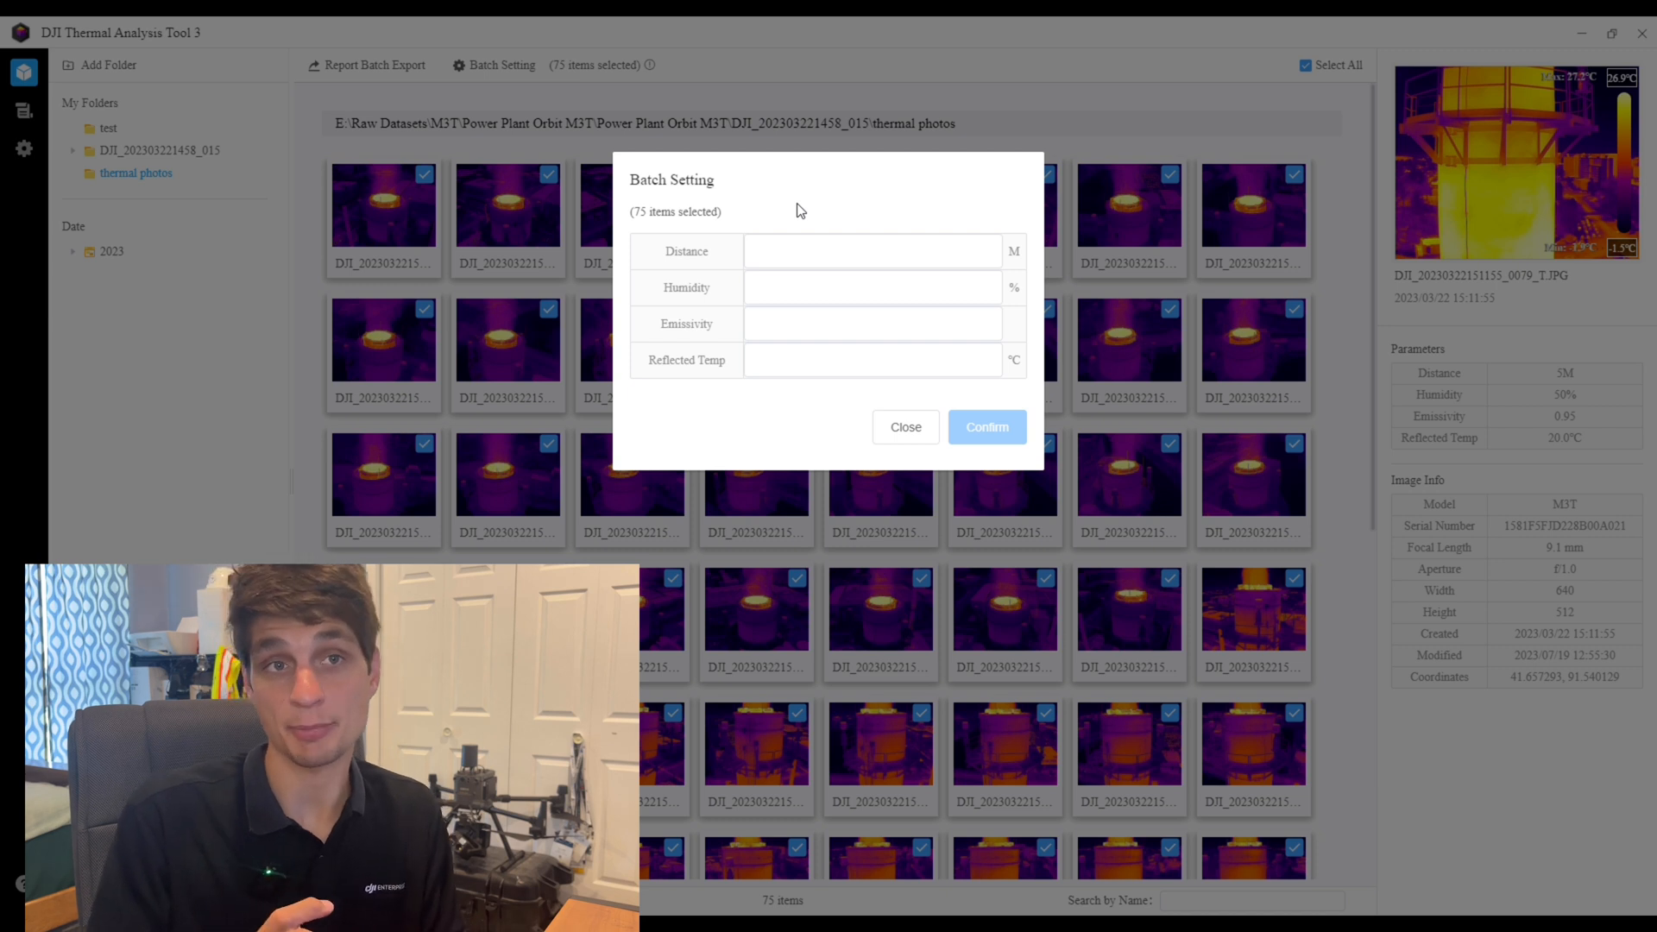
# - Batch-apply a 20 °C reflected temperature to all 75 photos, then close the dialog
pyautogui.click(870, 359)
pyautogui.write('20')
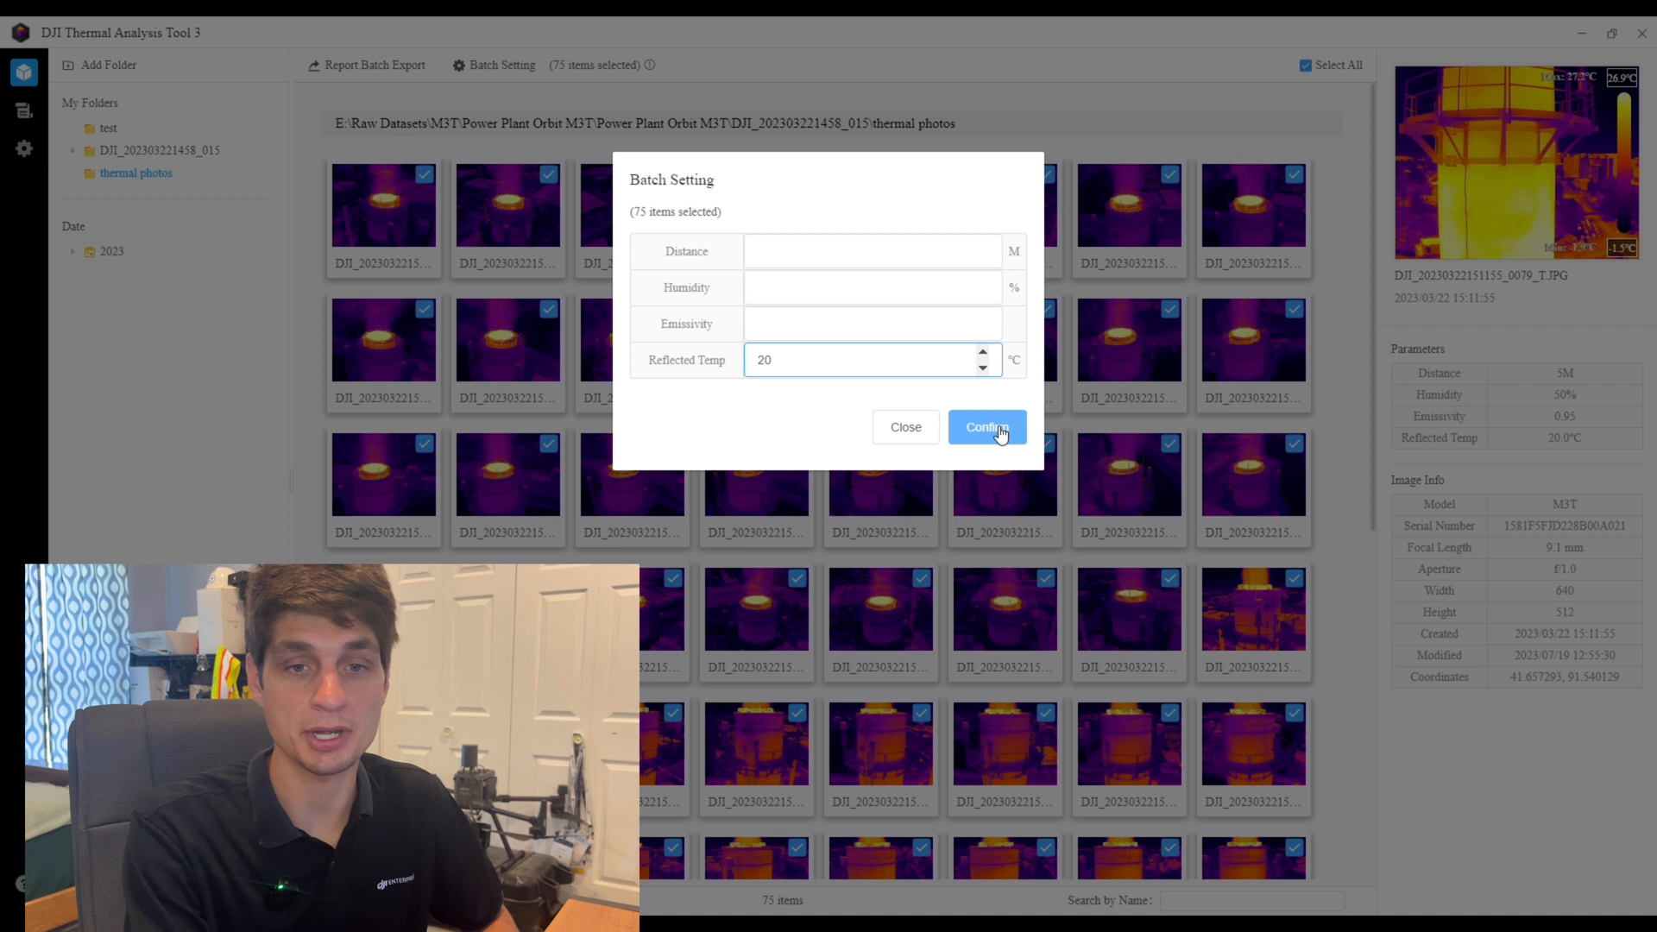
pyautogui.click(985, 427)
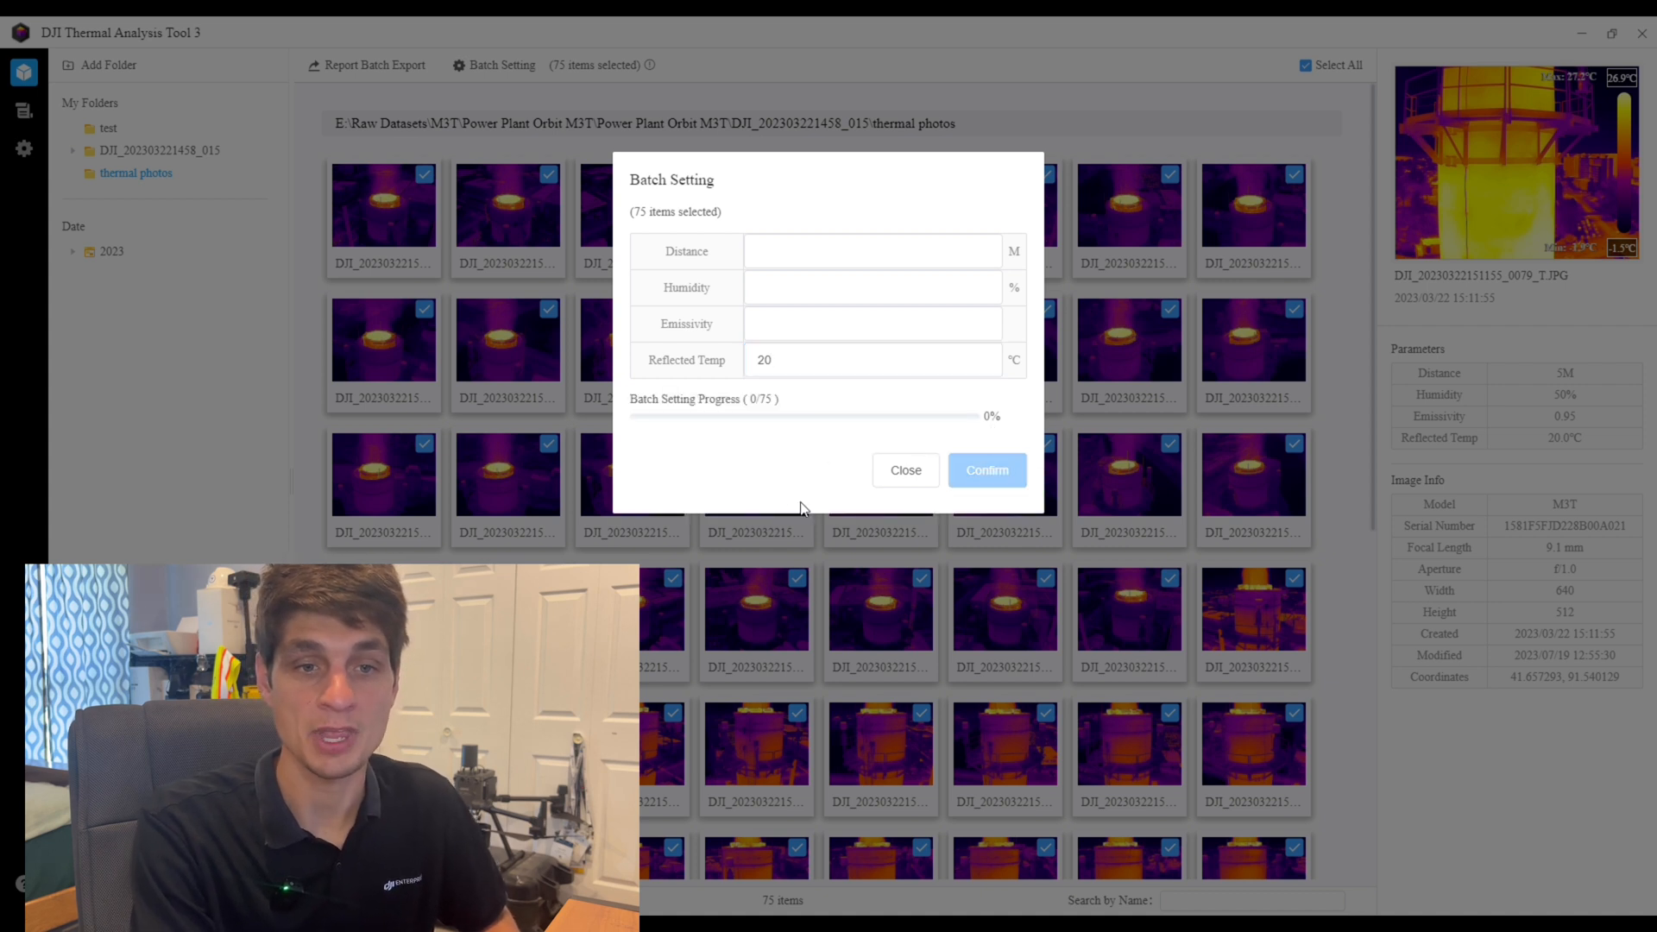
pyautogui.moveTo(791, 494)
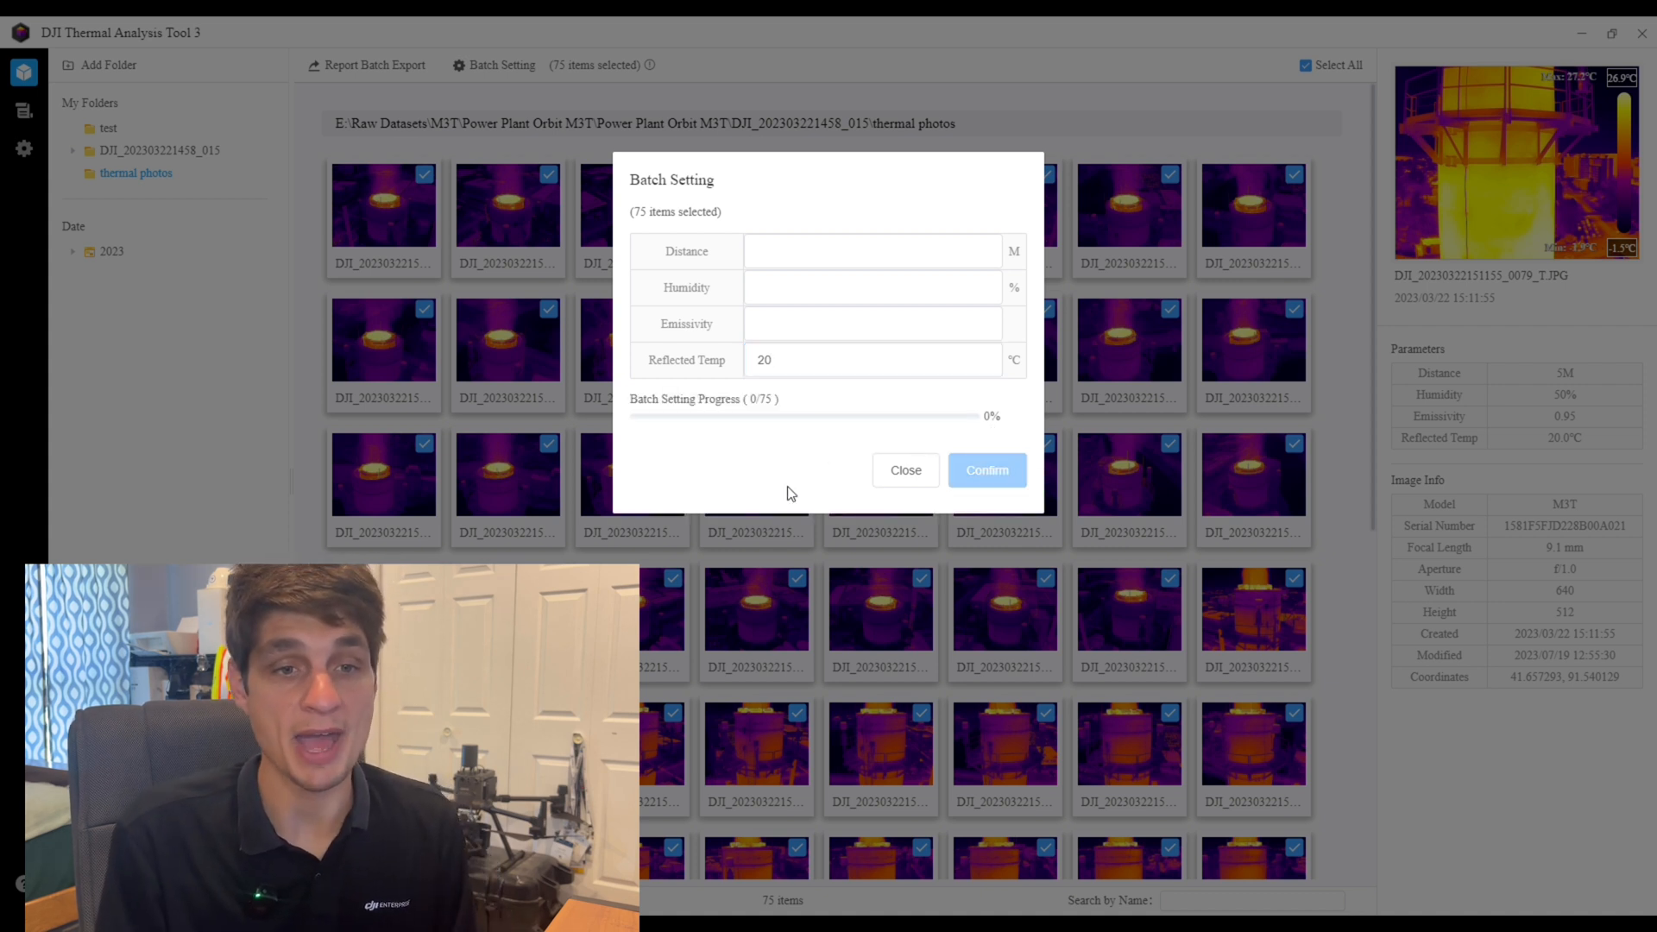
pyautogui.click(985, 470)
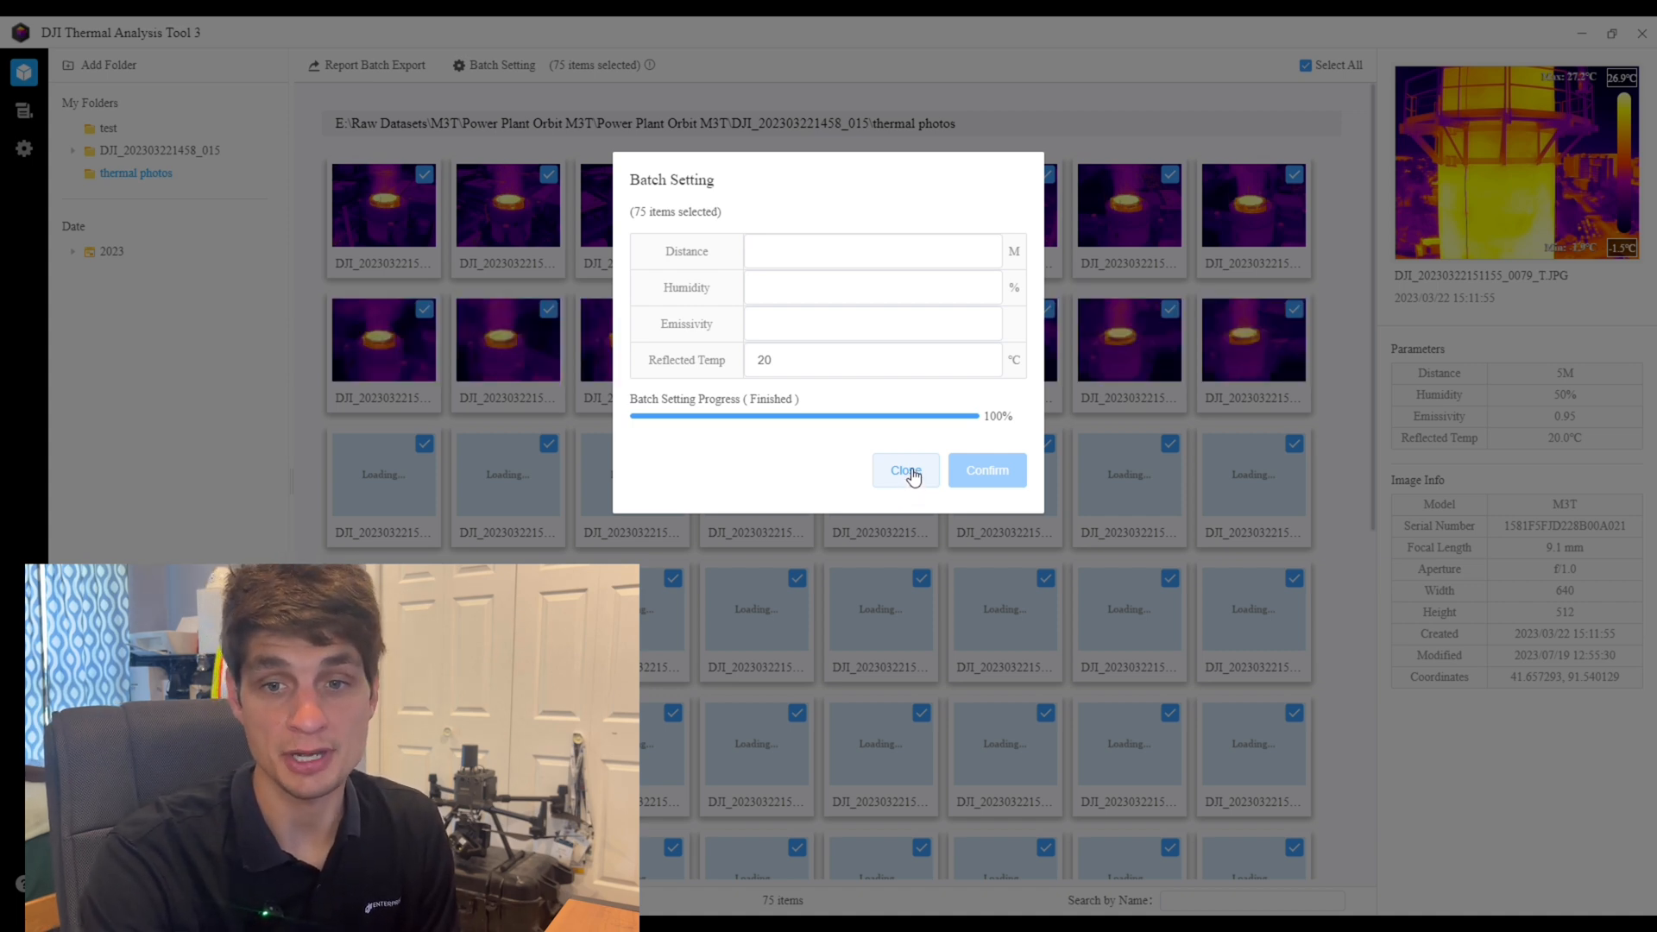
pyautogui.click(903, 470)
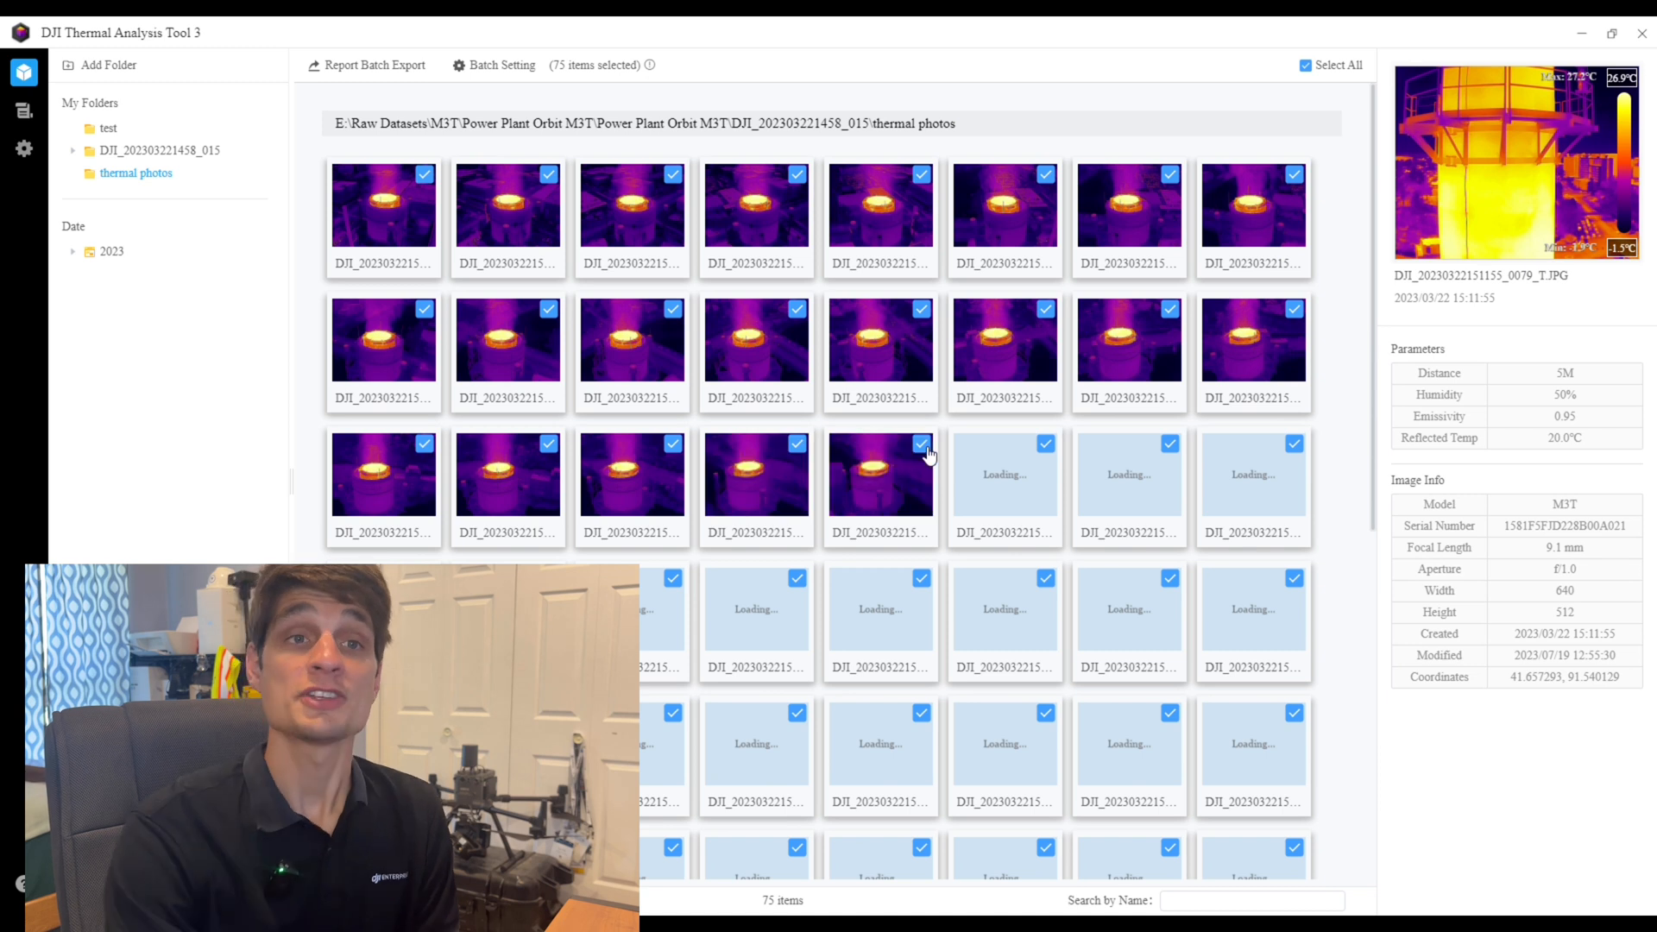
pyautogui.click(1303, 65)
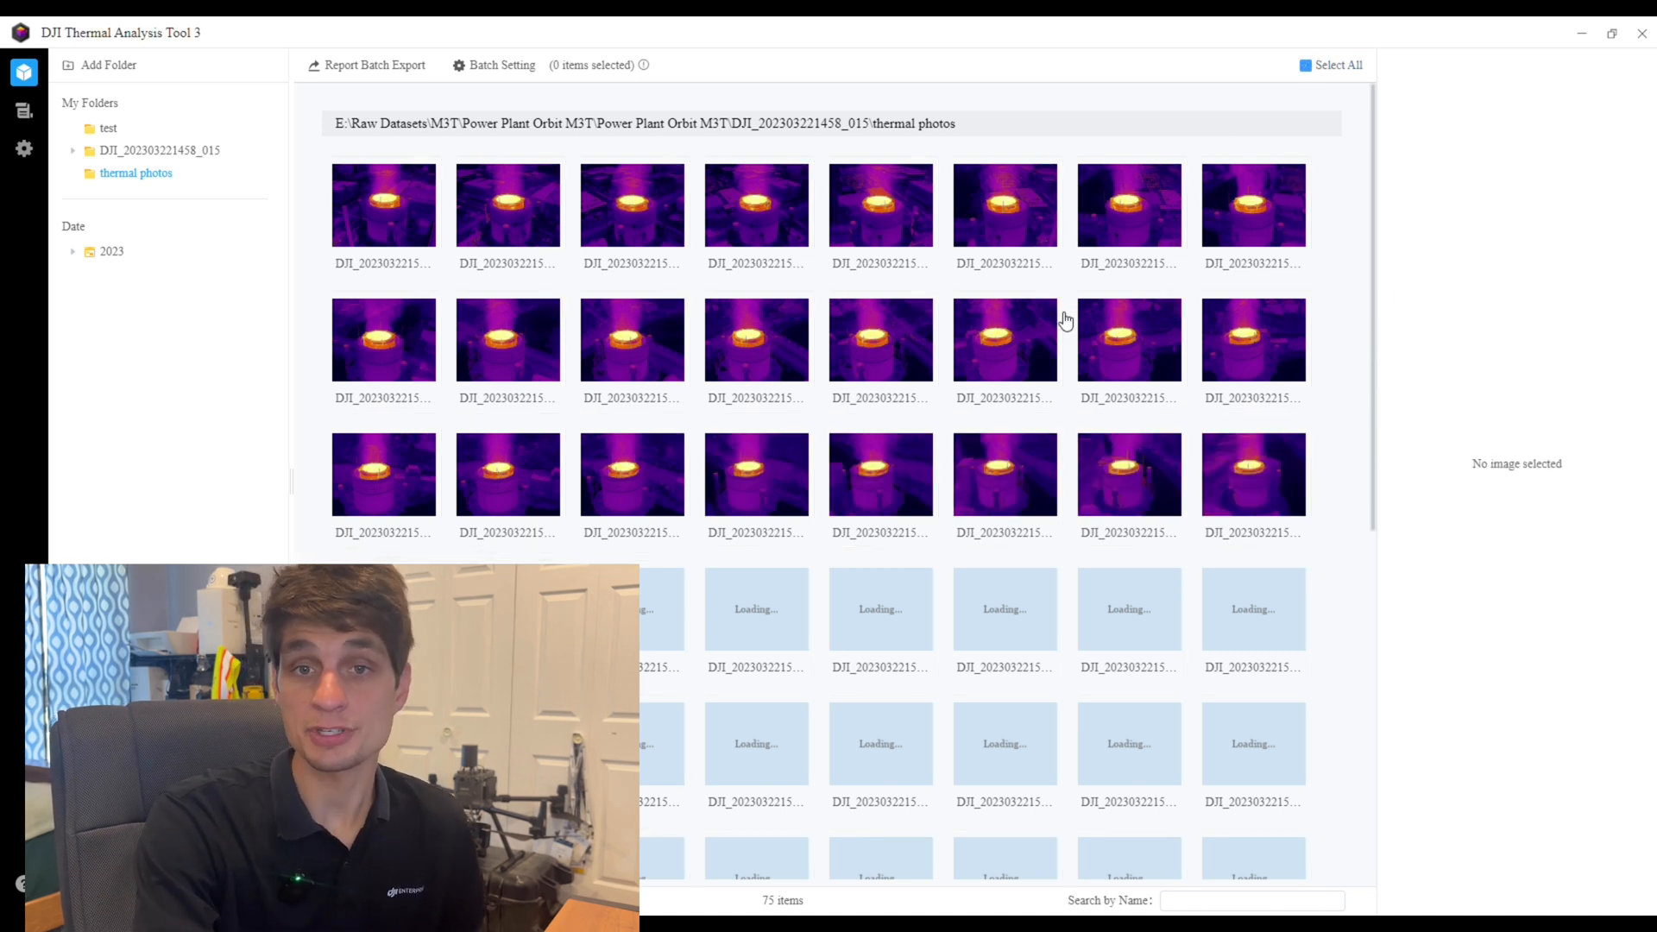
pyautogui.click(1003, 206)
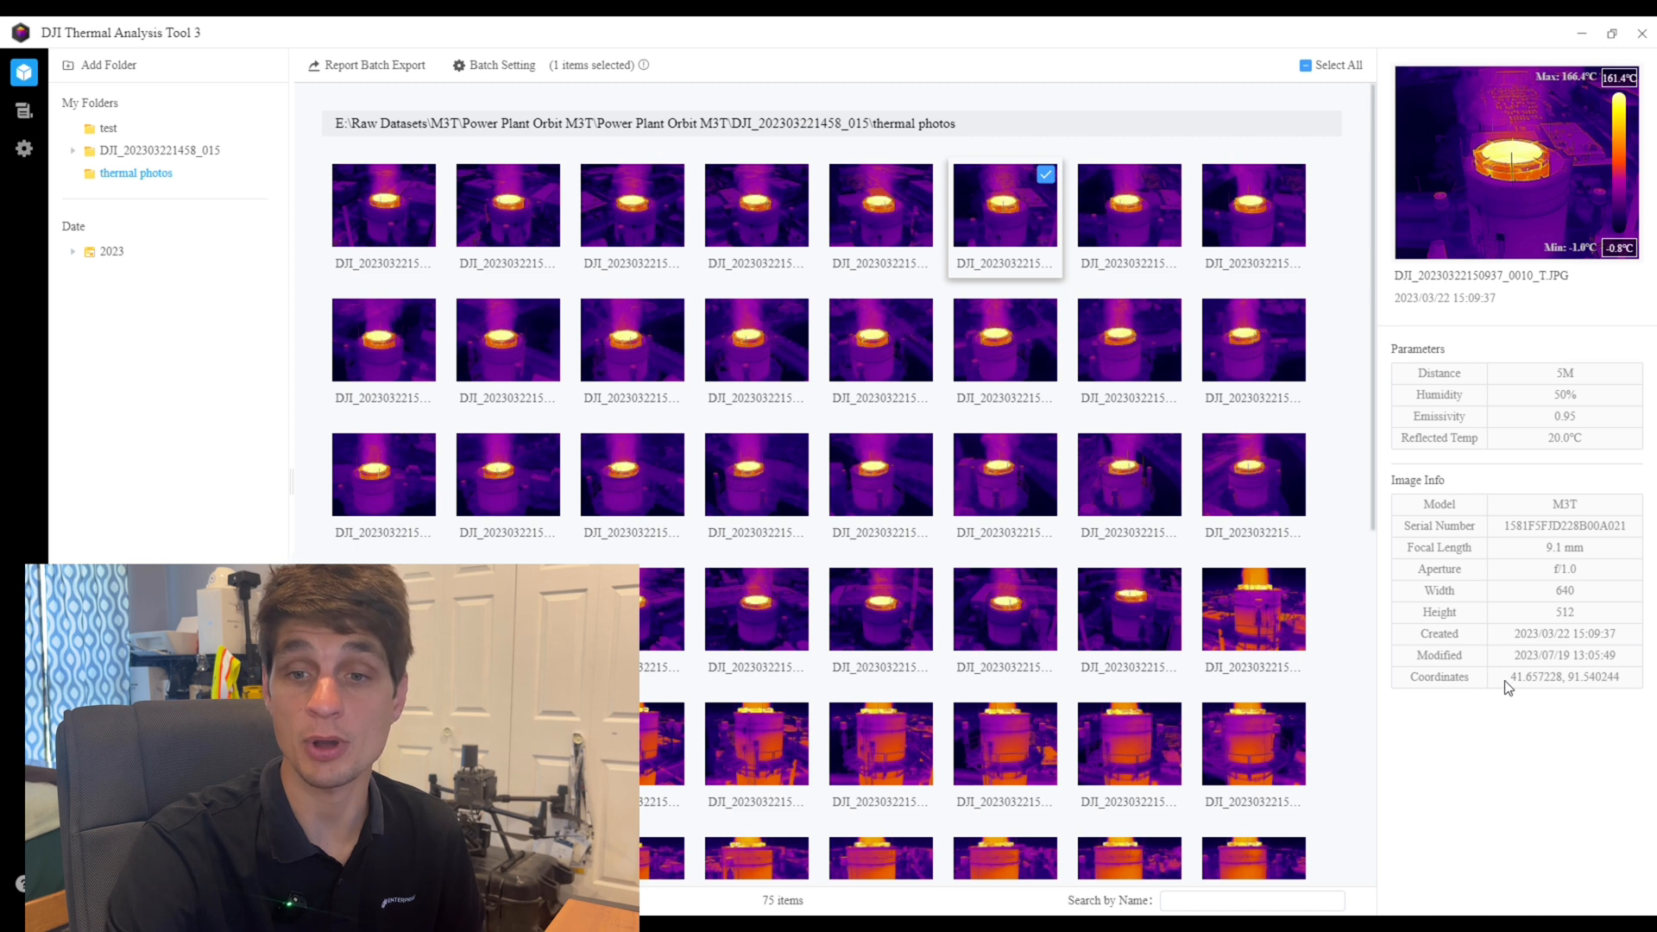
pyautogui.moveTo(993, 175)
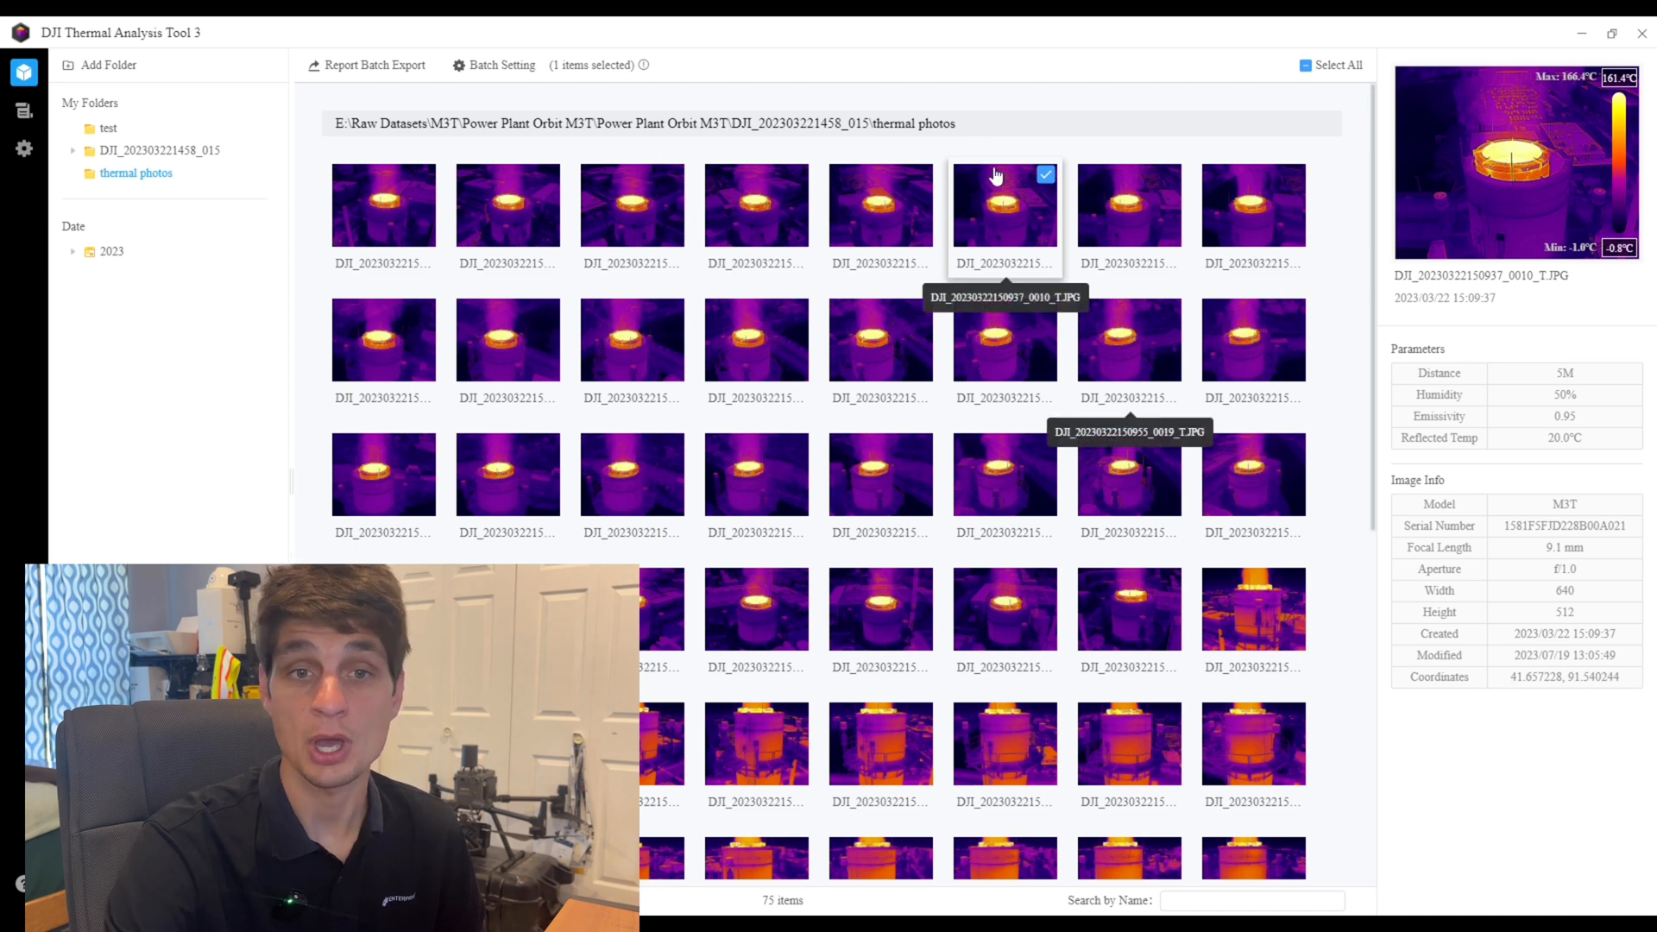
pyautogui.doubleClick(1003, 203)
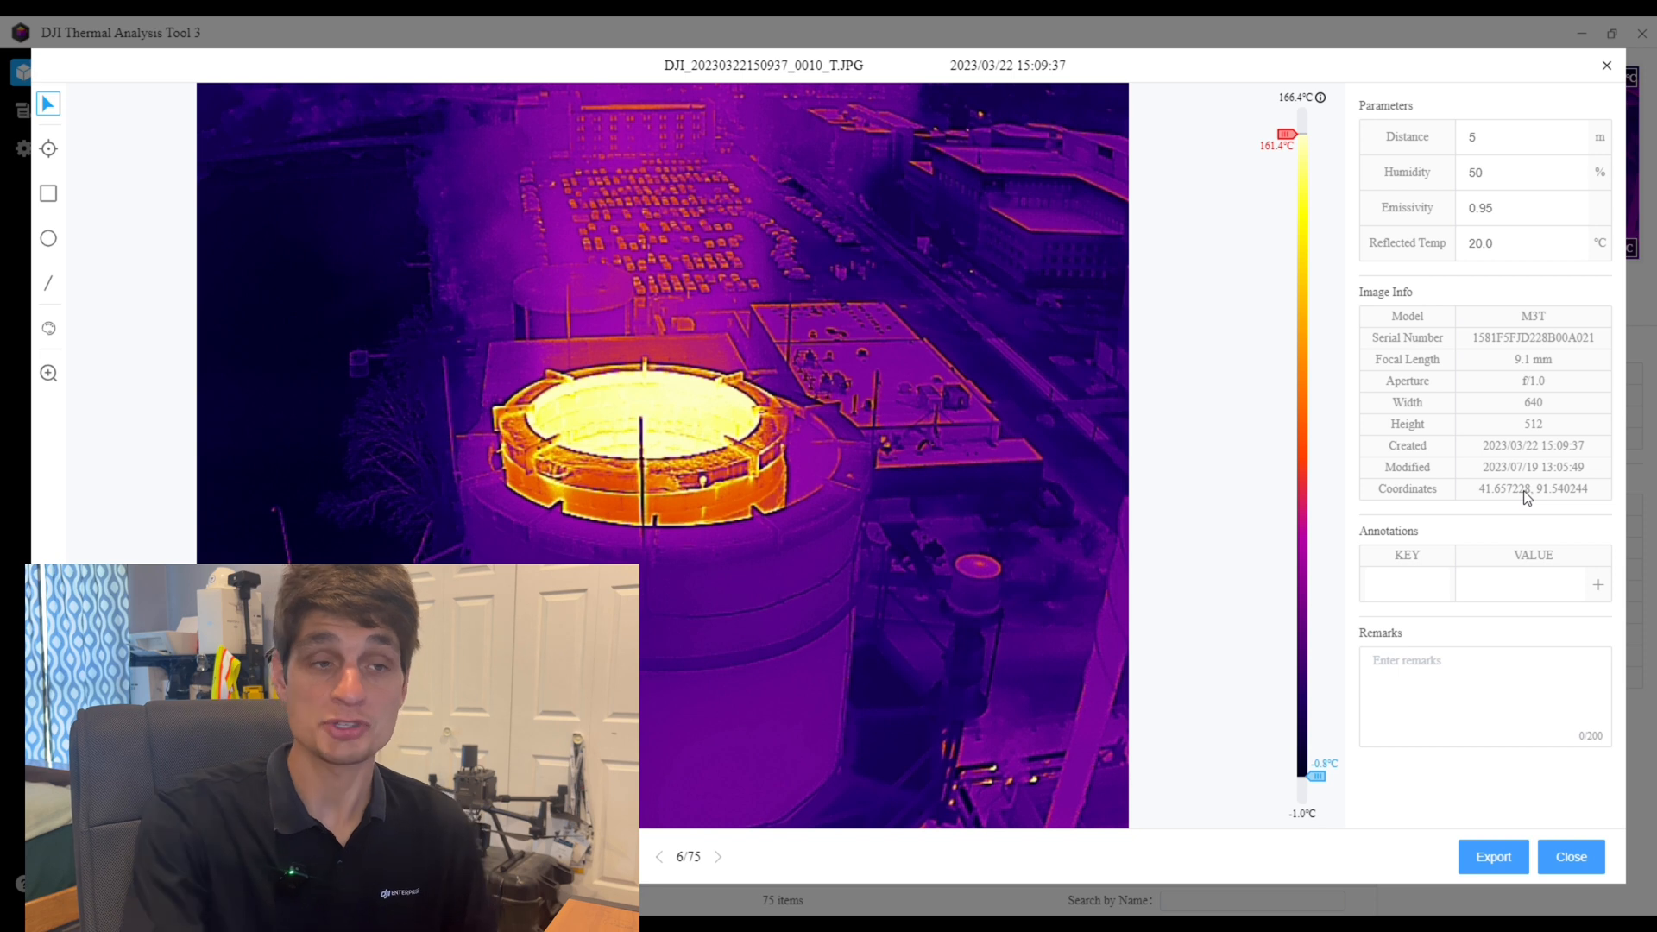
pyautogui.click(47, 372)
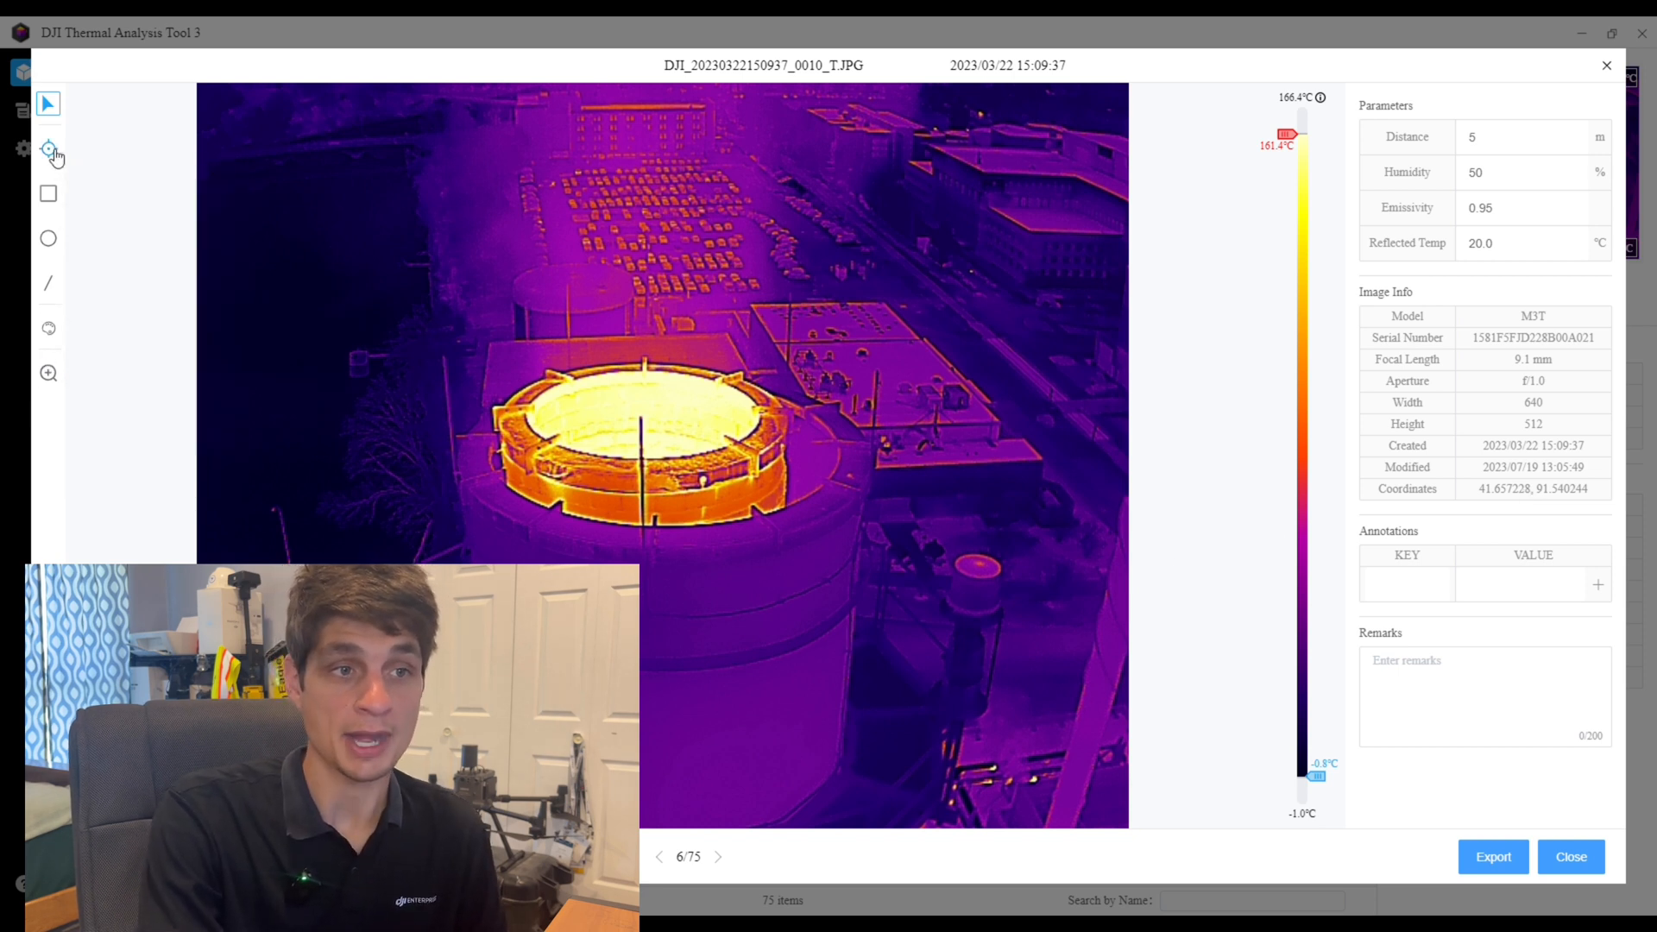
# - Place spot measurements at the top-left, top-right and bottom-right image corners
pyautogui.click(47, 148)
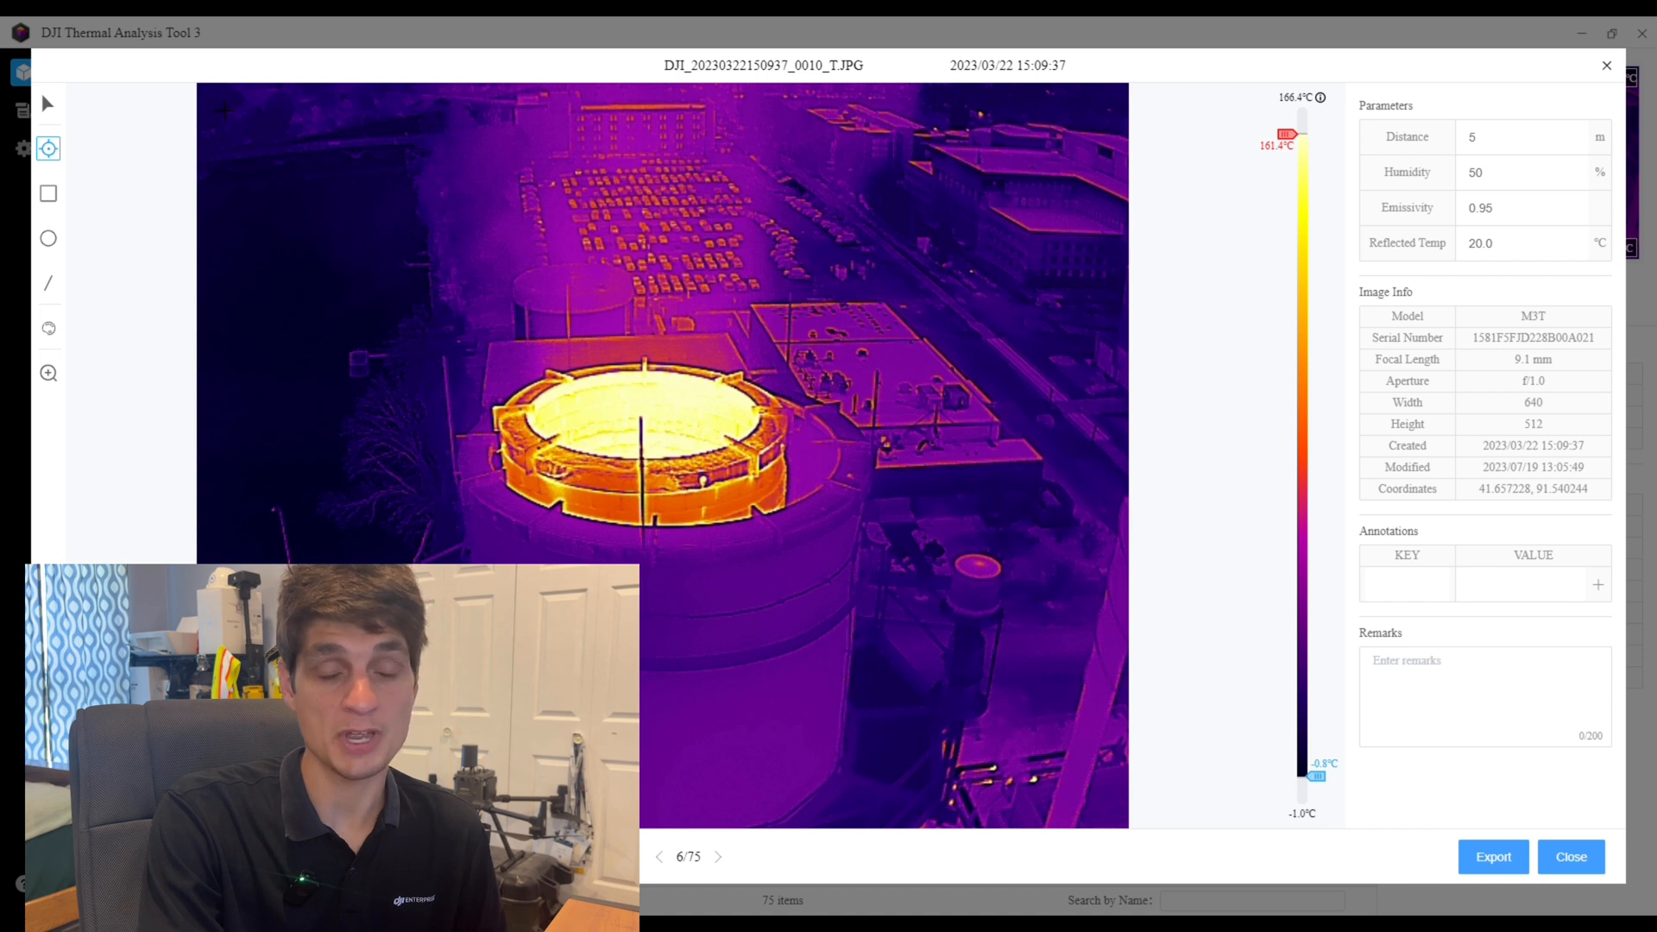
pyautogui.click(212, 104)
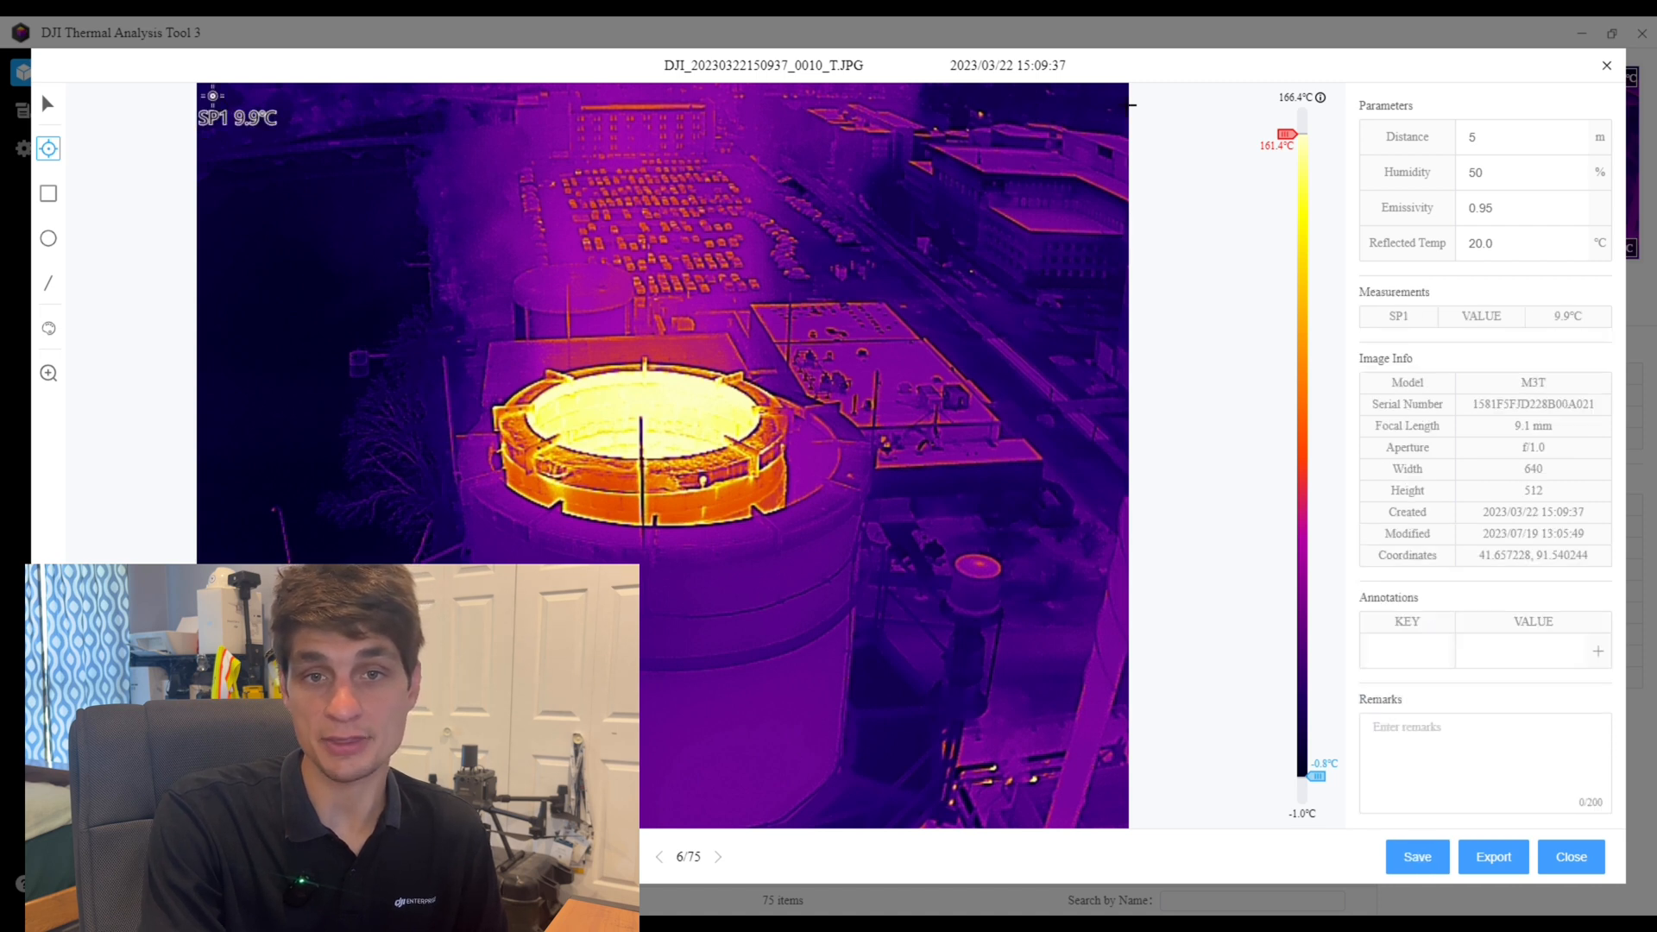
pyautogui.click(1109, 95)
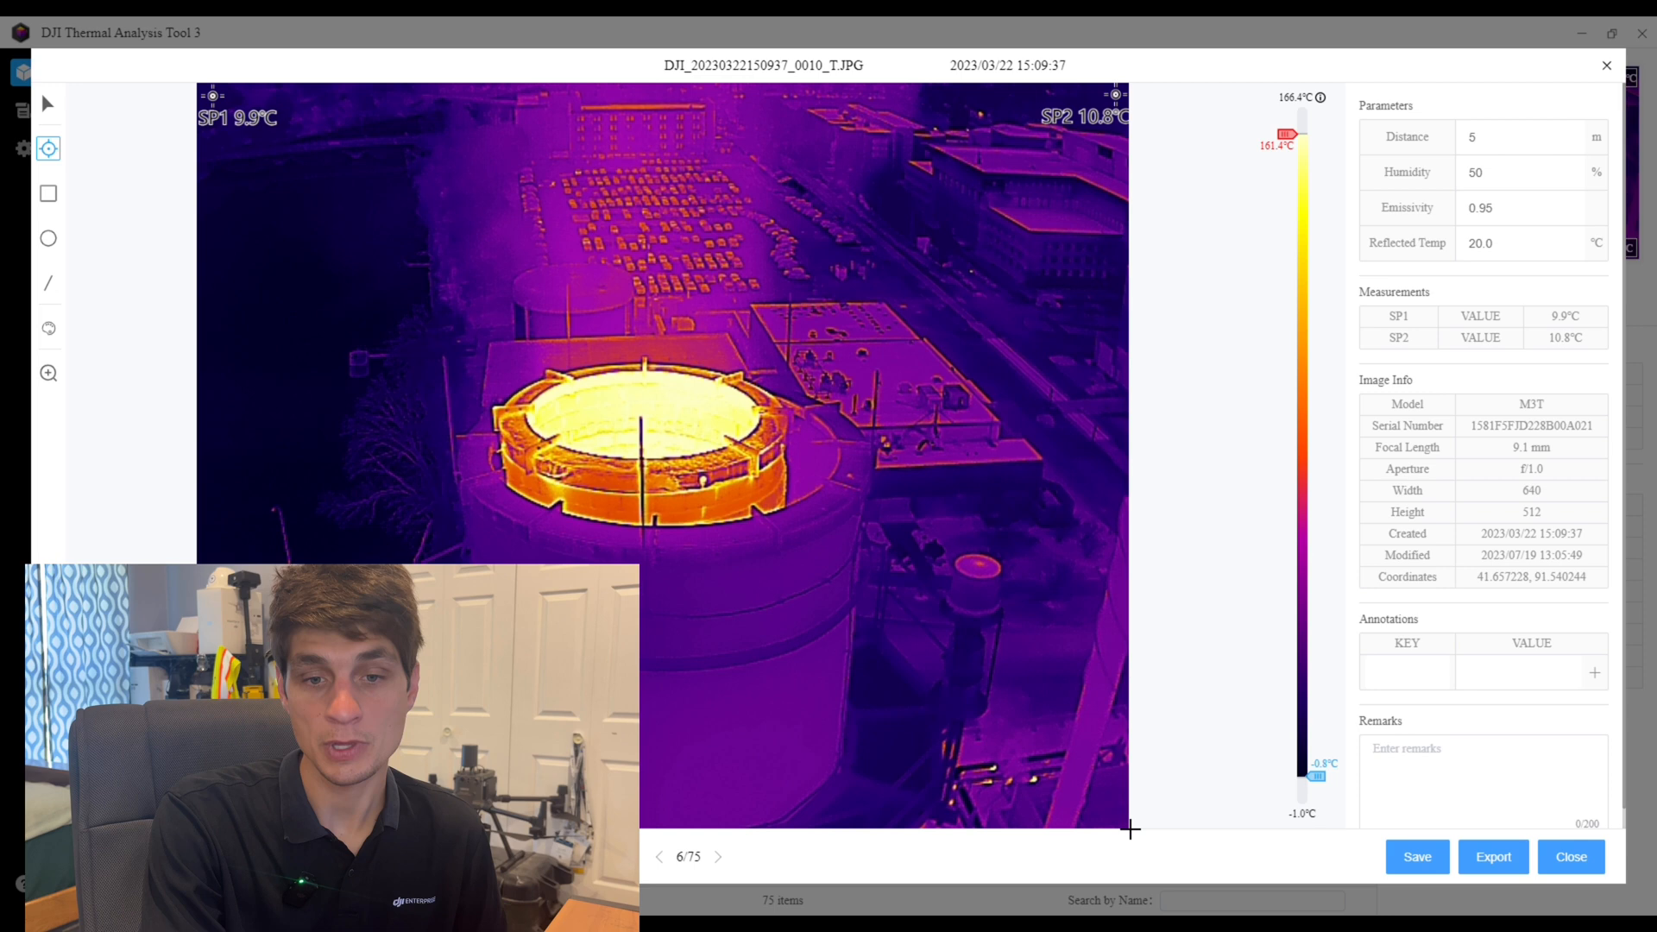
pyautogui.click(1114, 812)
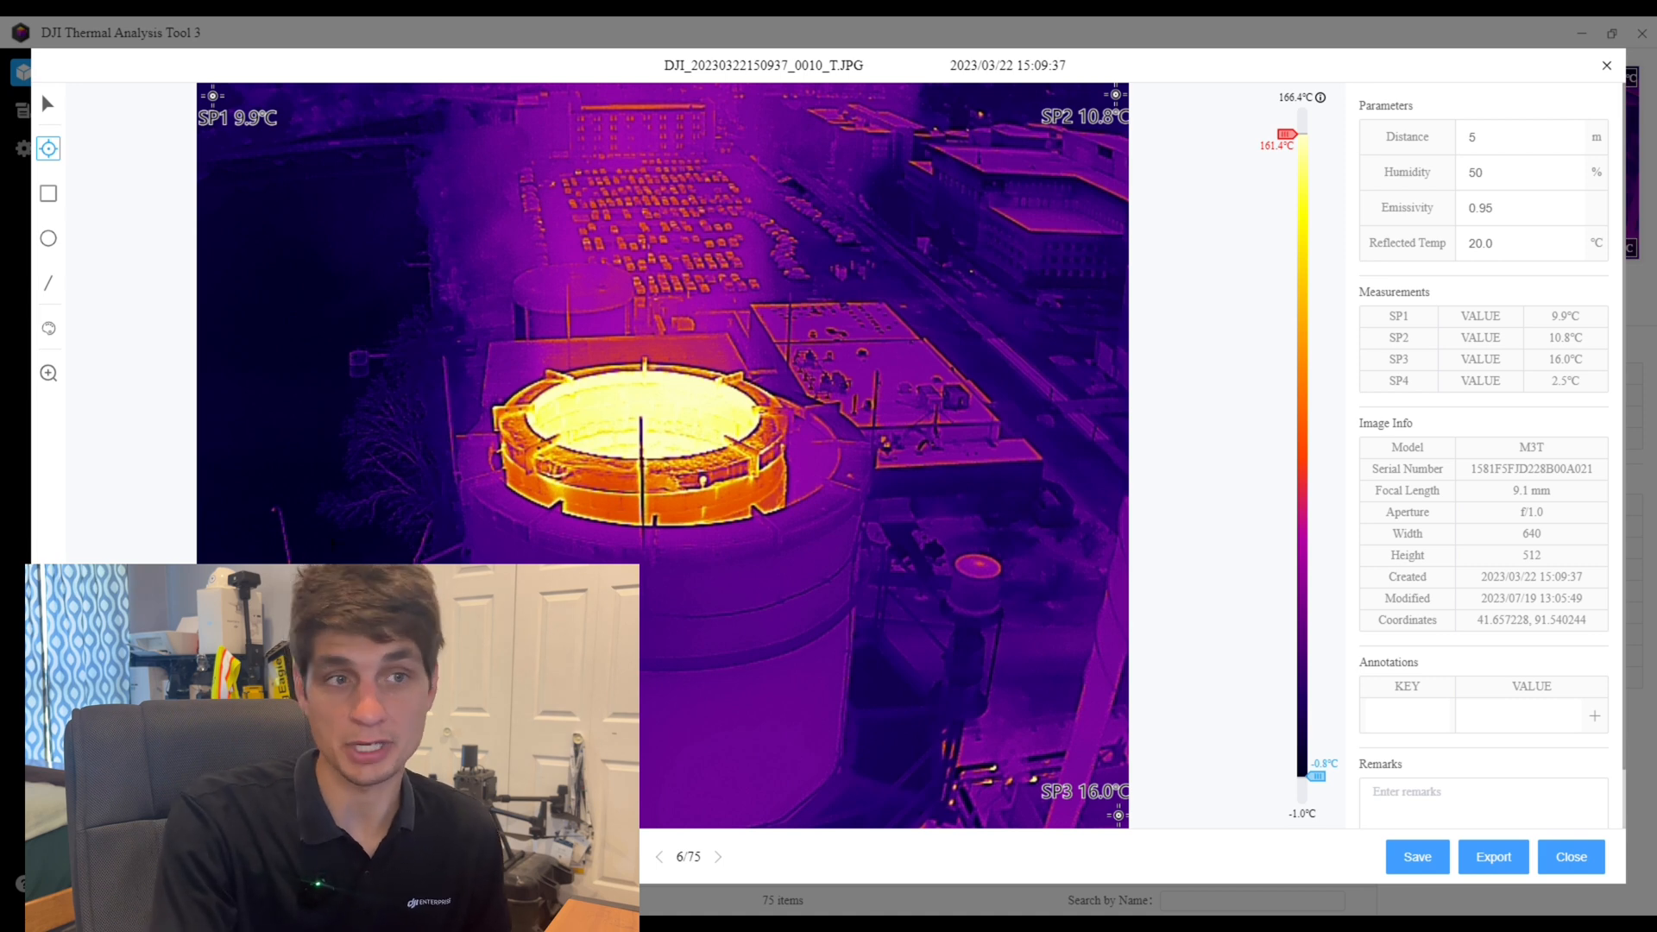
pyautogui.click(48, 282)
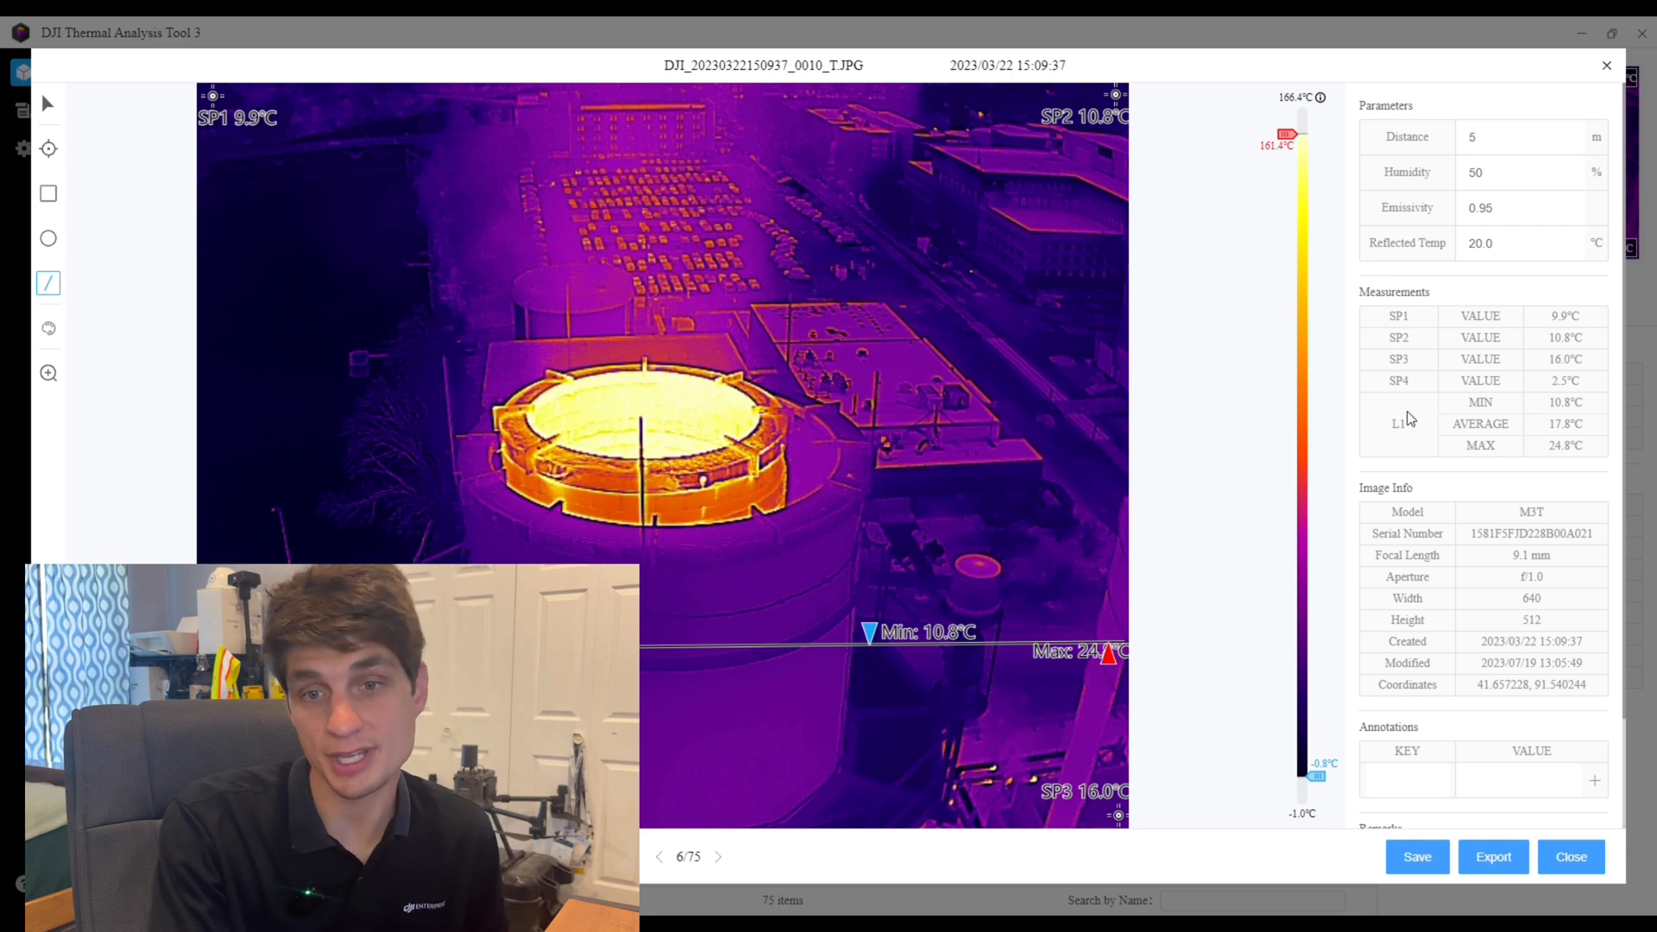
pyautogui.moveTo(1387, 363)
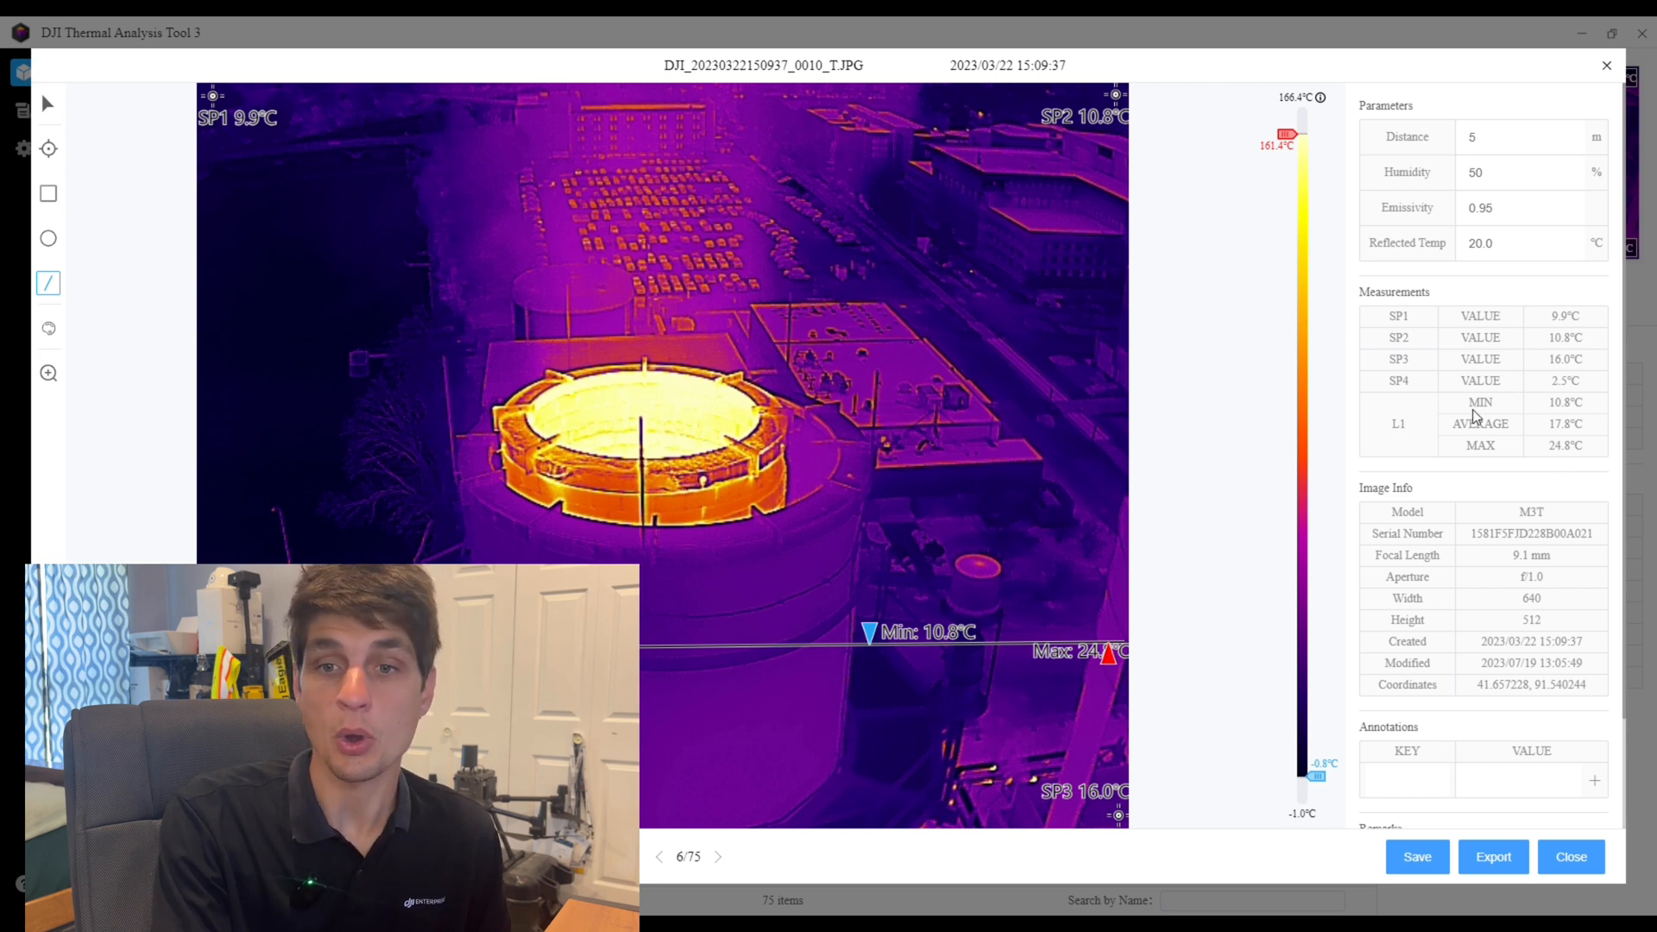
pyautogui.moveTo(1525, 424)
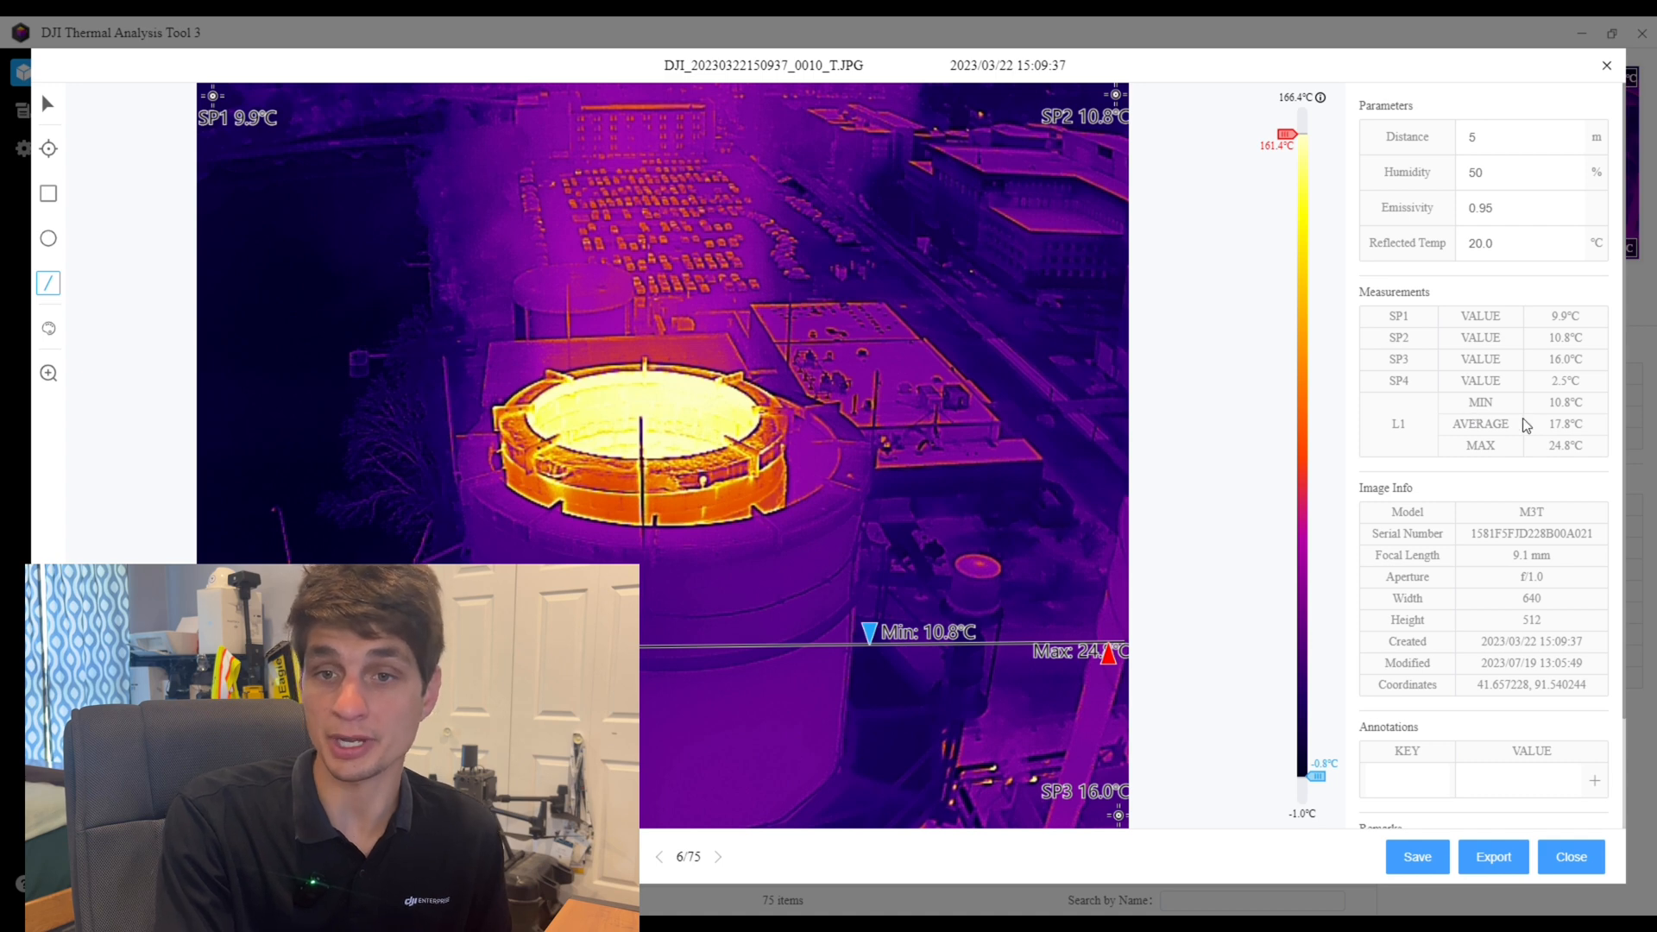
pyautogui.moveTo(1540, 456)
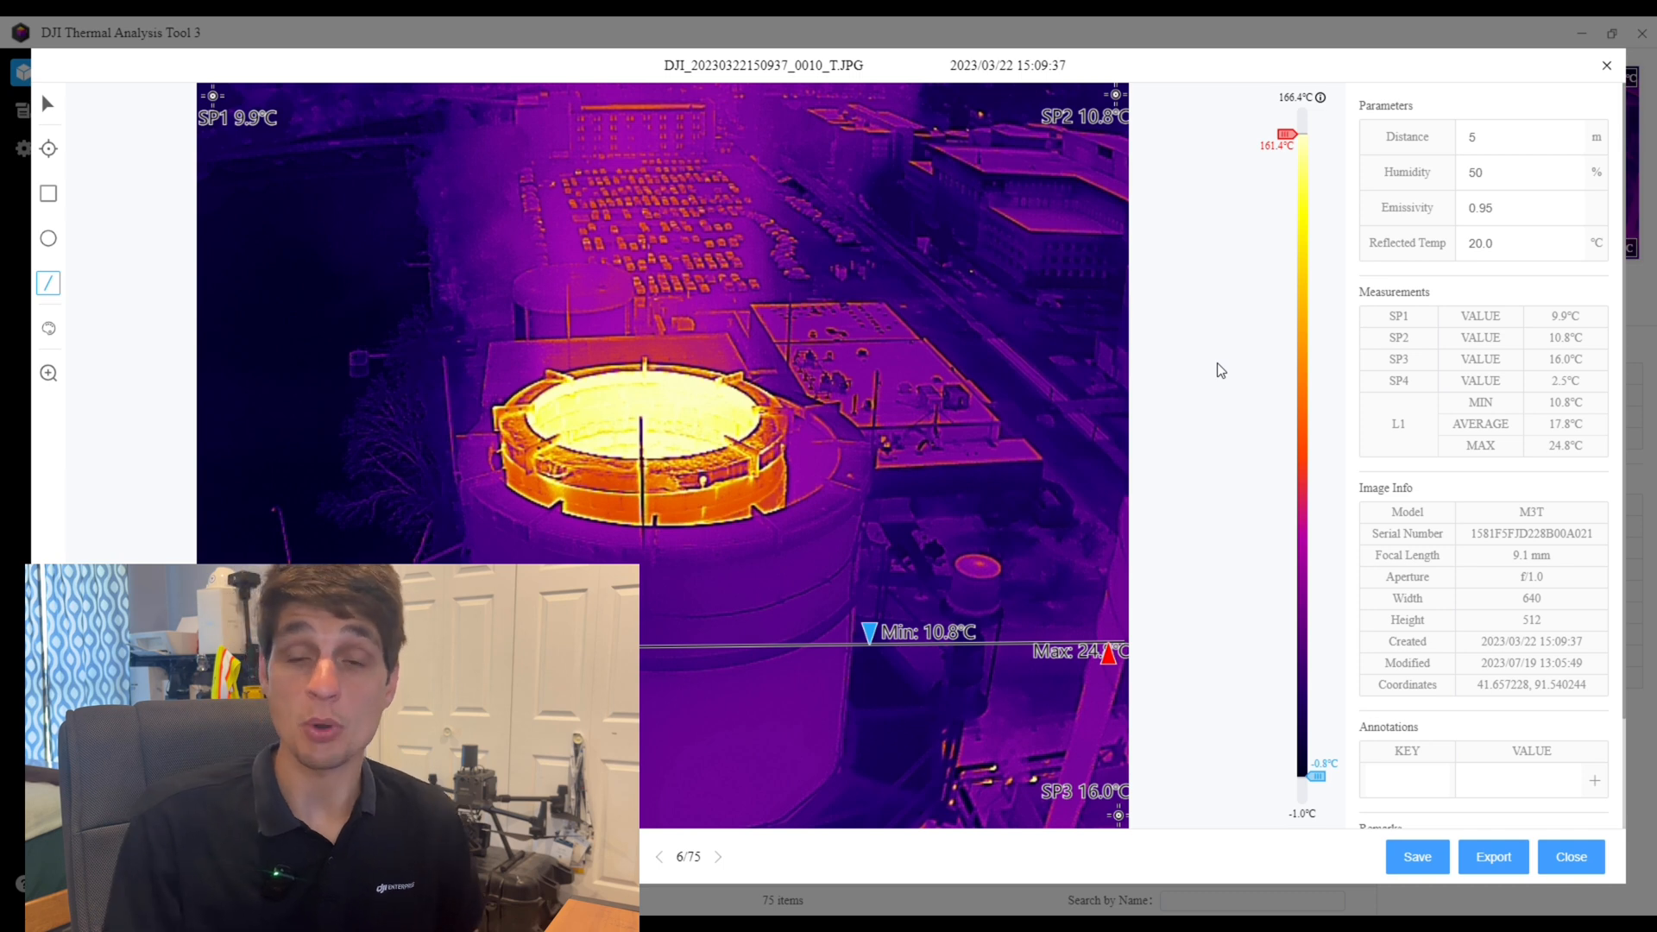
pyautogui.moveTo(1313, 430)
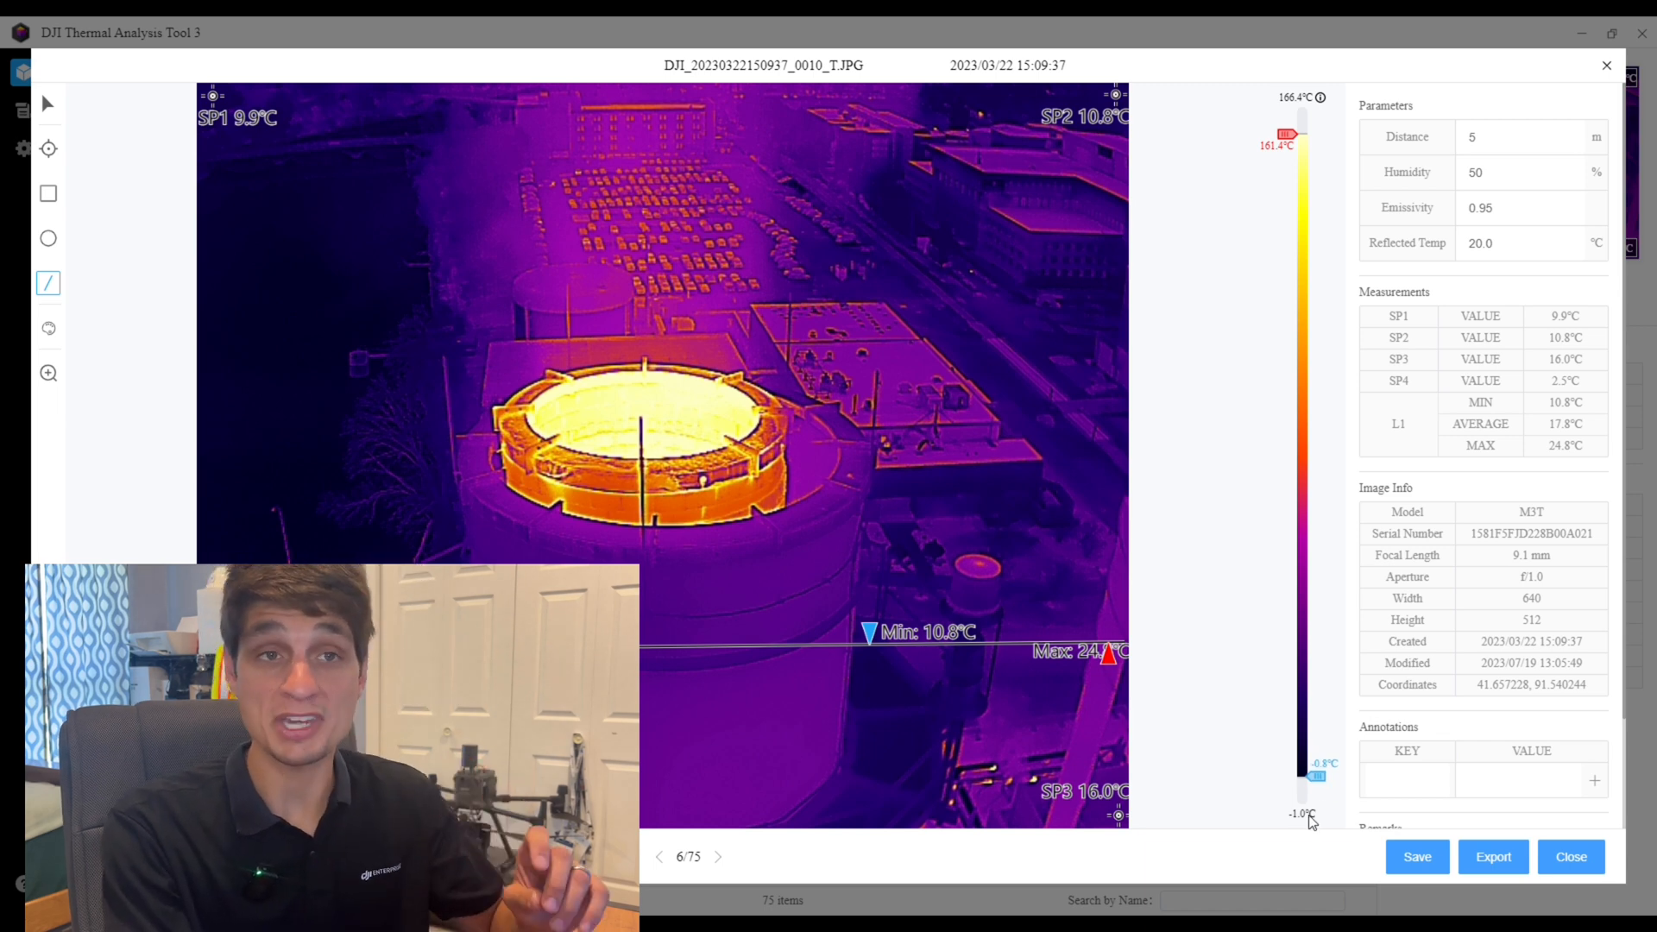
pyautogui.moveTo(1308, 811)
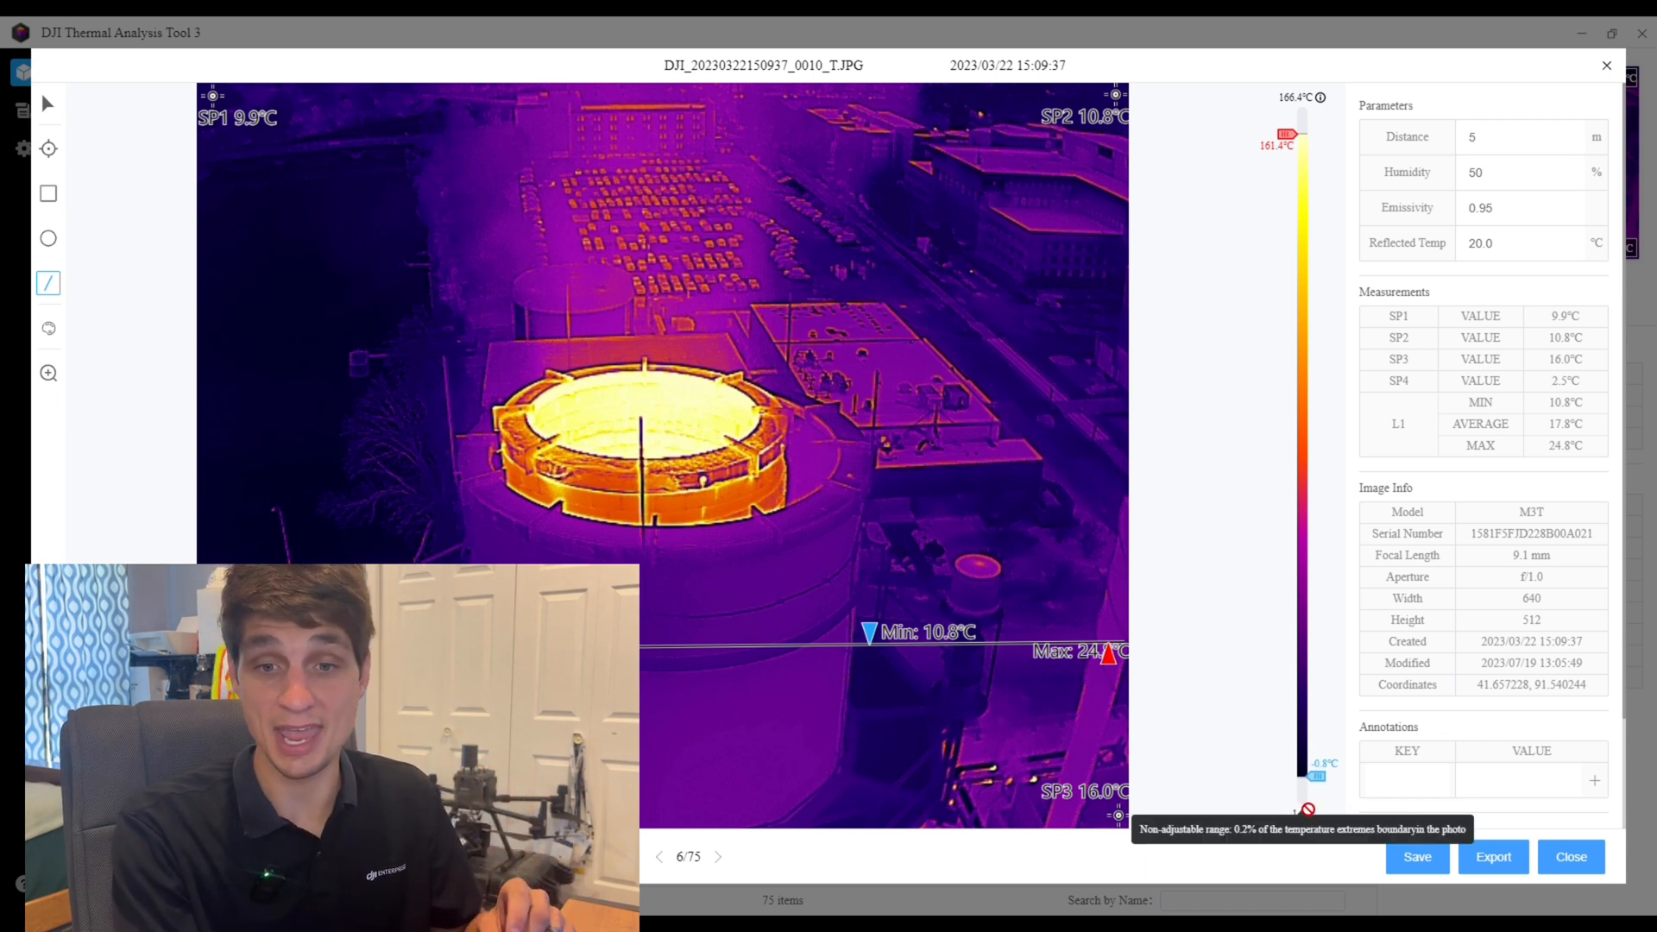
pyautogui.moveTo(1323, 797)
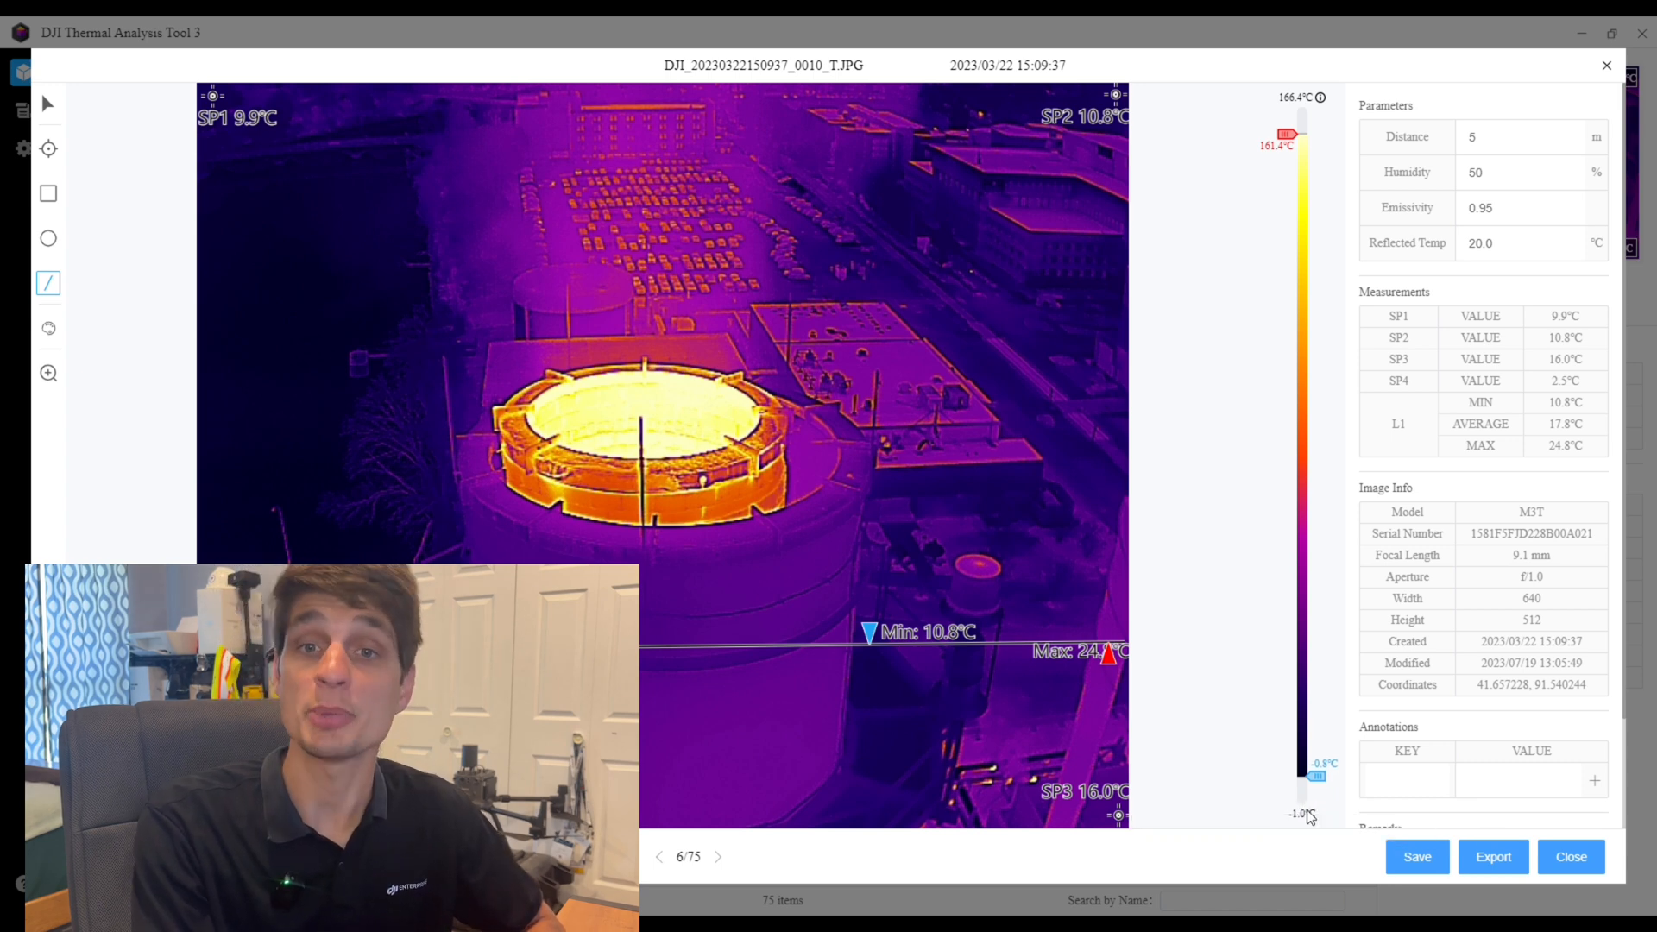
pyautogui.moveTo(1315, 824)
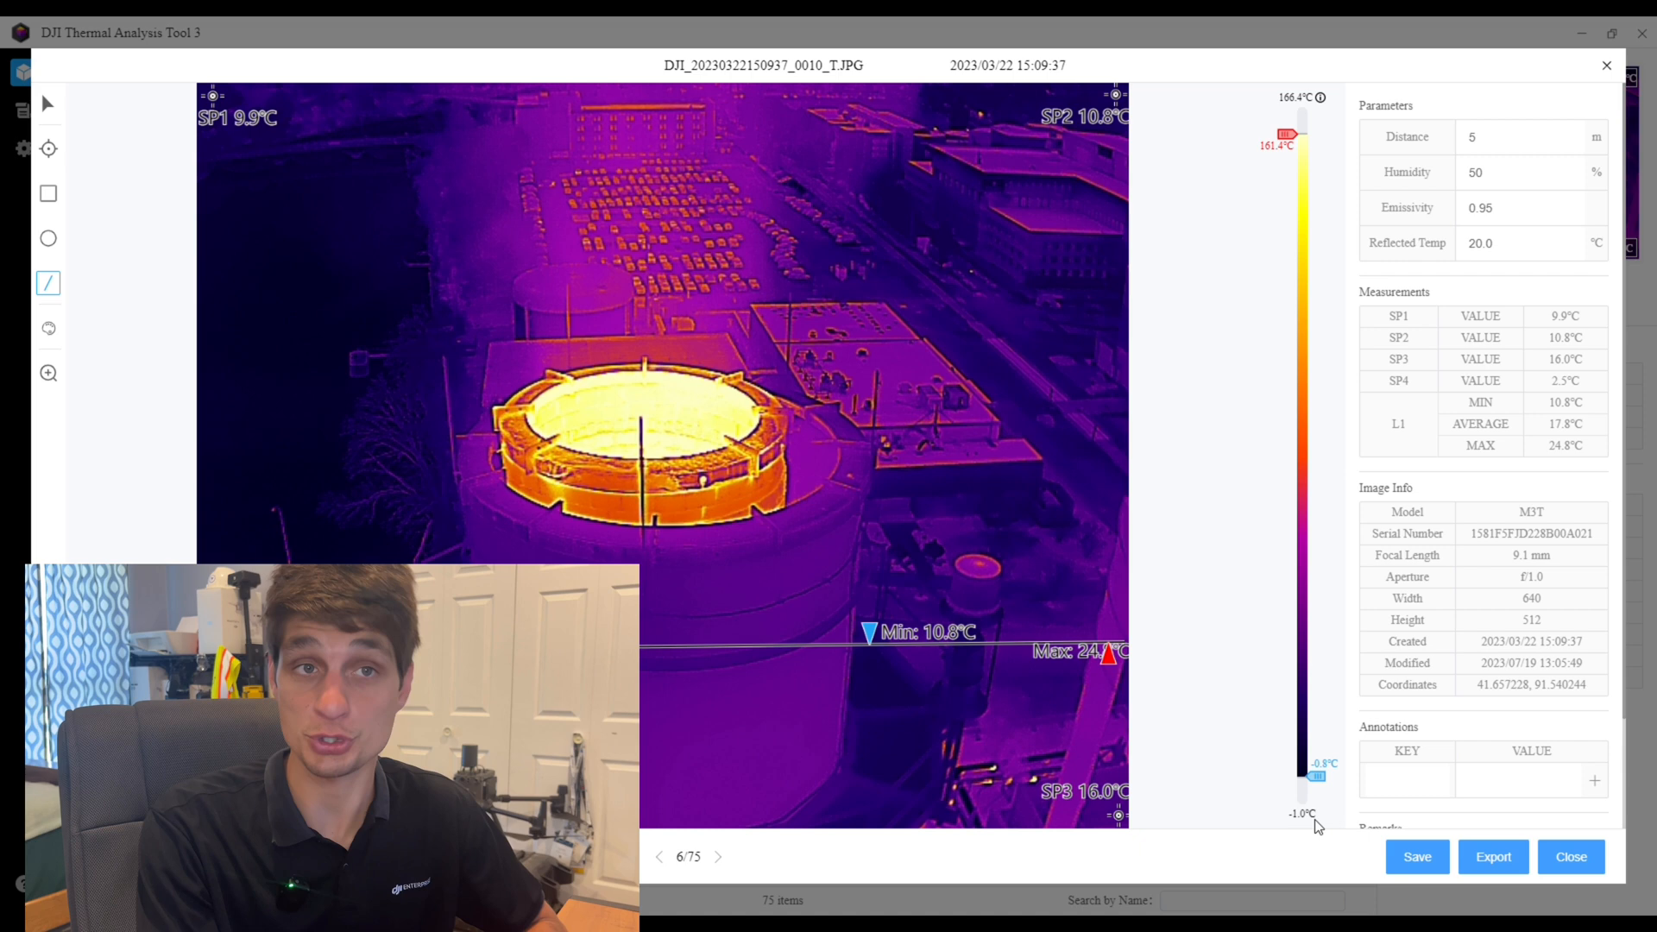